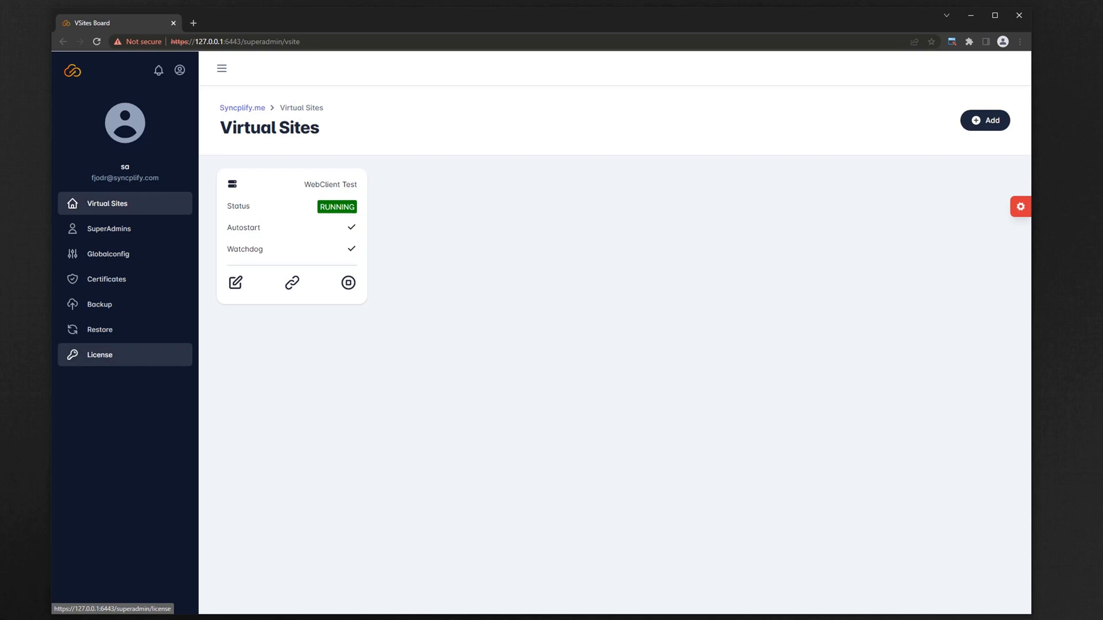
Check the license details, then open the WebClient Test site for editing
{"action": "left_click", "coordinate": [100, 355]}
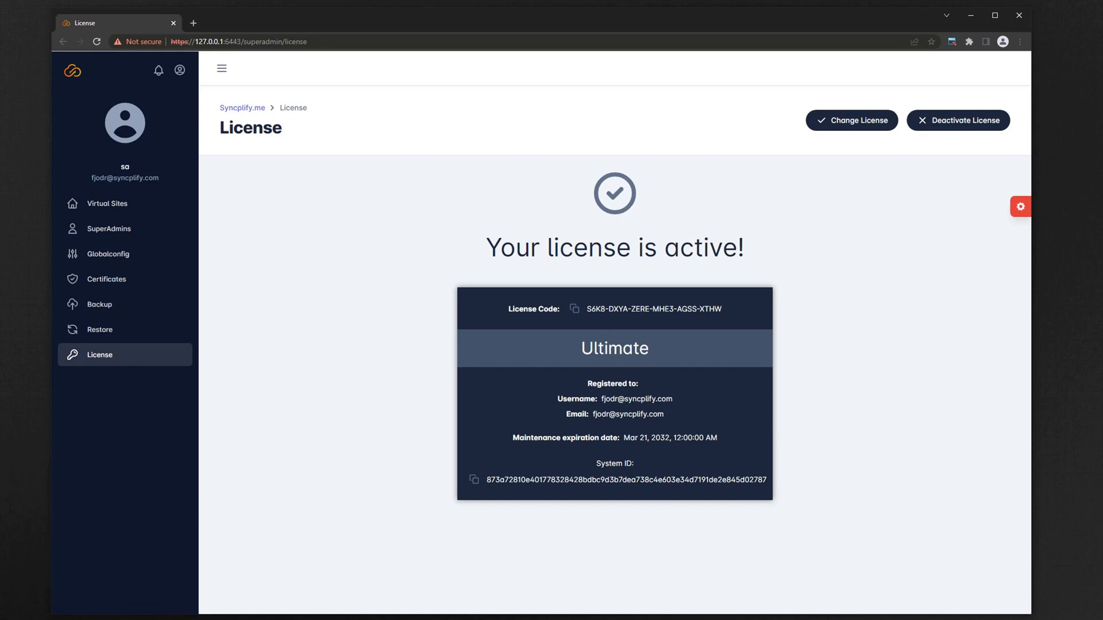
{"action": "left_click", "coordinate": [107, 203]}
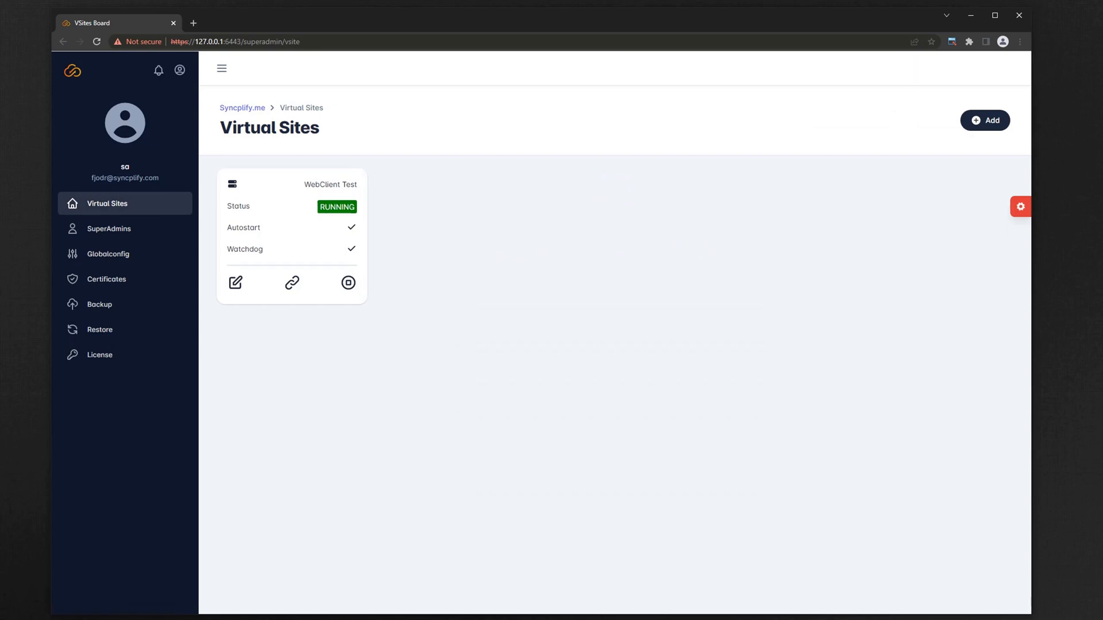
{"action": "left_click", "coordinate": [235, 282]}
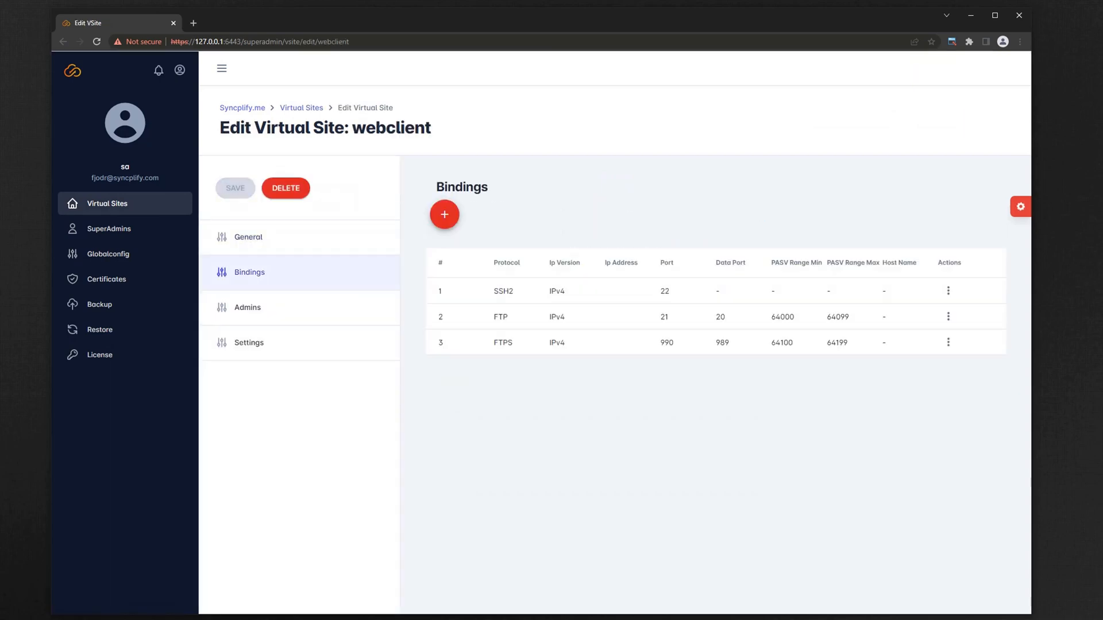
Add an HTTPS binding on port 6444 with host name local.syncplify.com and save
{"action": "left_click", "coordinate": [444, 214]}
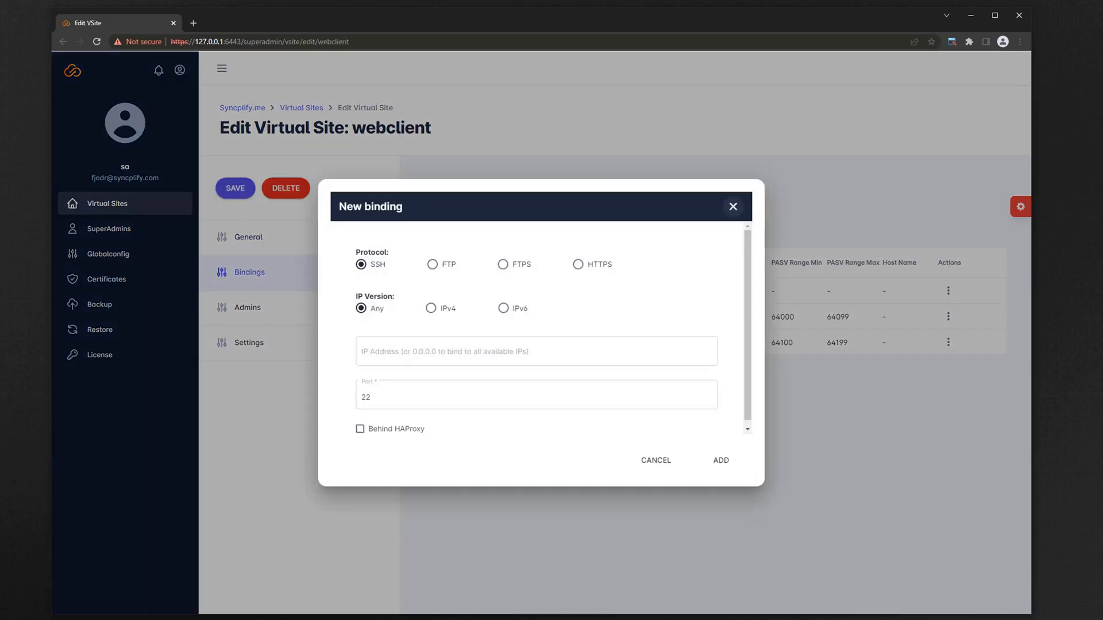
{"action": "left_click", "coordinate": [578, 242]}
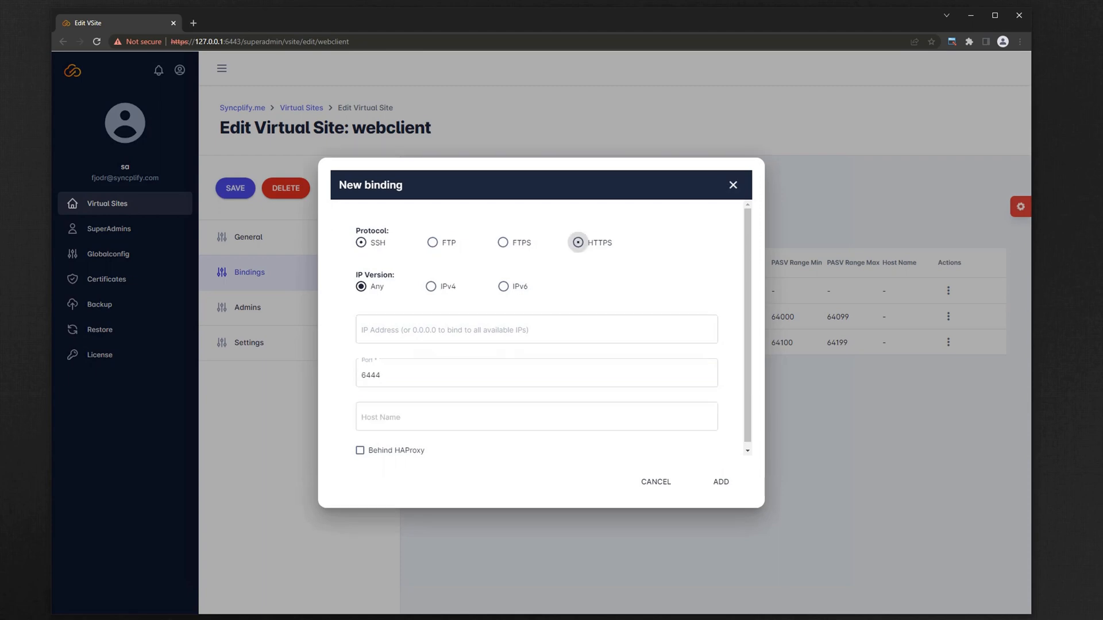
{"action": "left_click", "coordinate": [578, 242]}
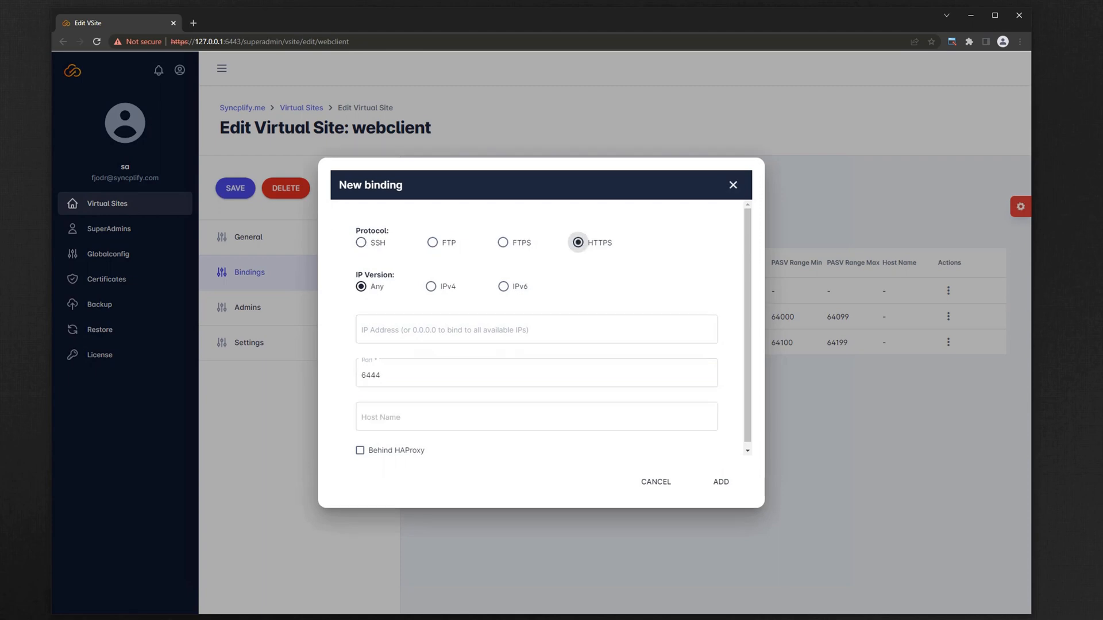
{"action": "left_click", "coordinate": [536, 416]}
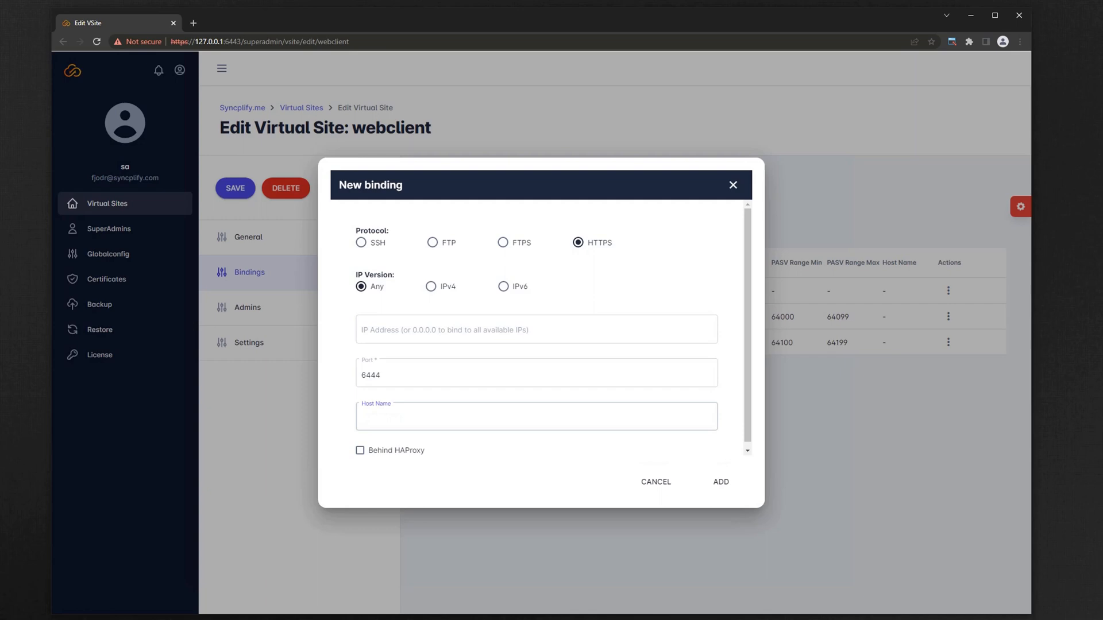
{"action": "type", "text": "local.syncplify."}
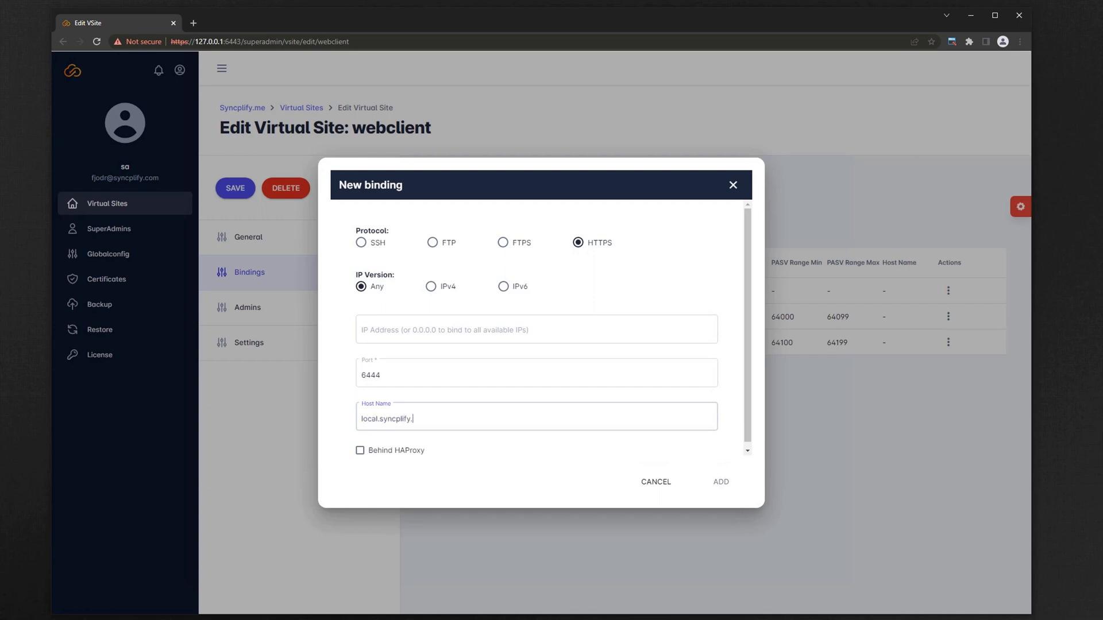
{"action": "type", "text": "com"}
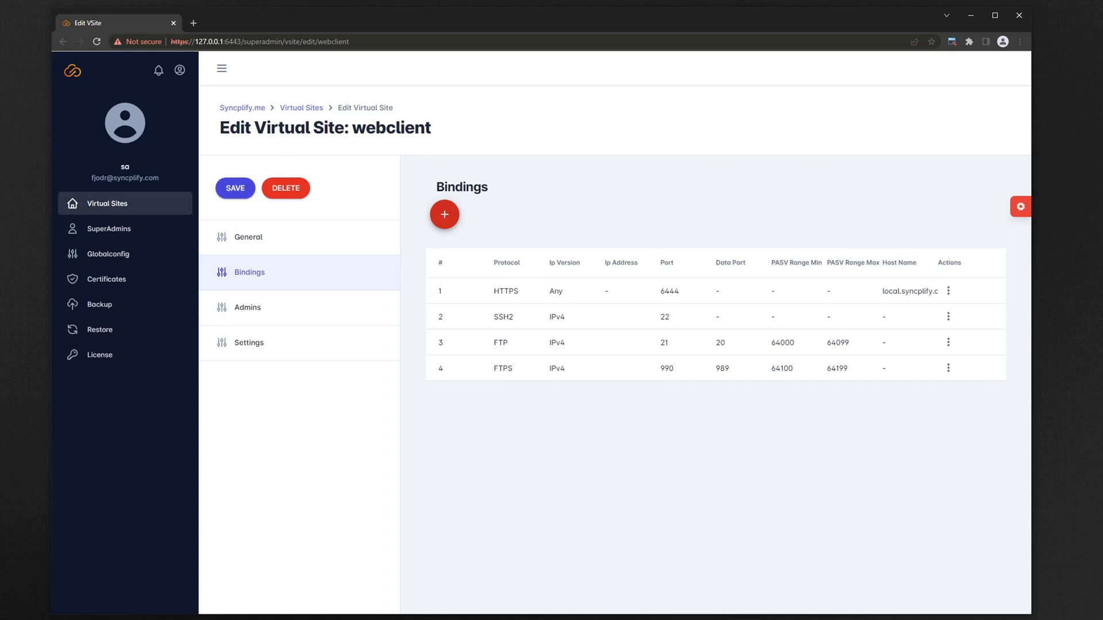
{"action": "left_click", "coordinate": [235, 188]}
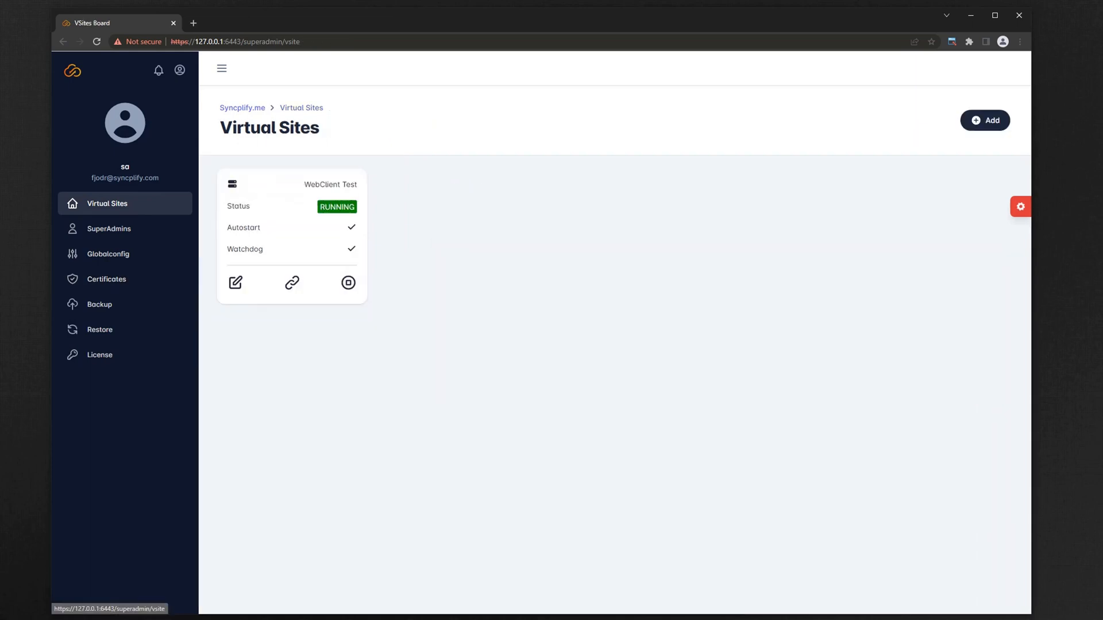
{"action": "mouse_move", "coordinate": [348, 283]}
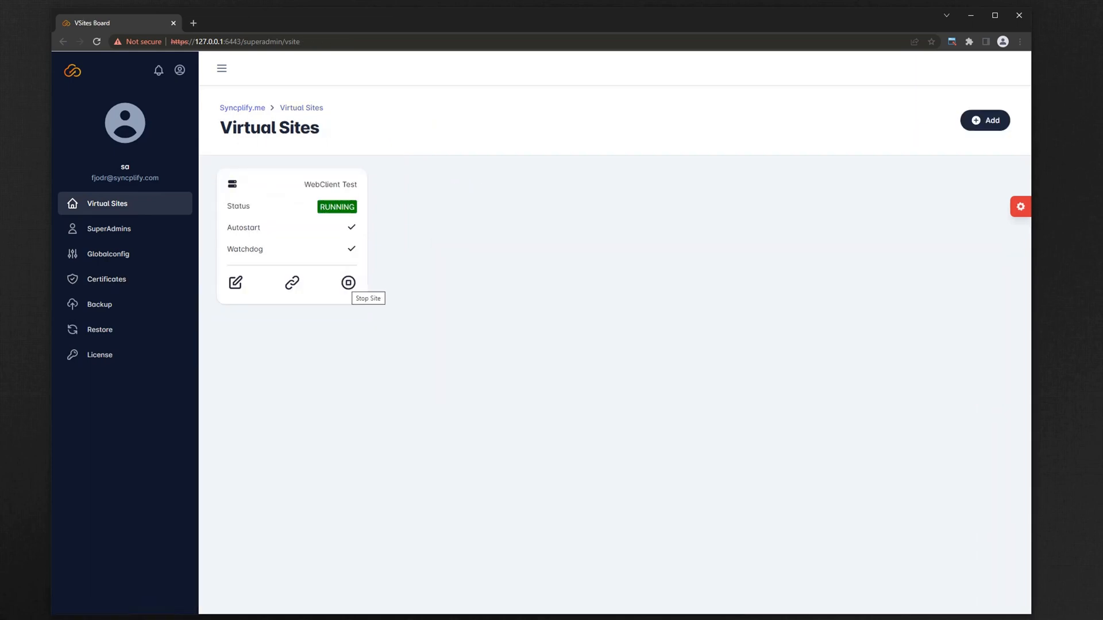
Stop and restart the WebClient Test site, then launch its Admin UI link
{"action": "left_click", "coordinate": [348, 282]}
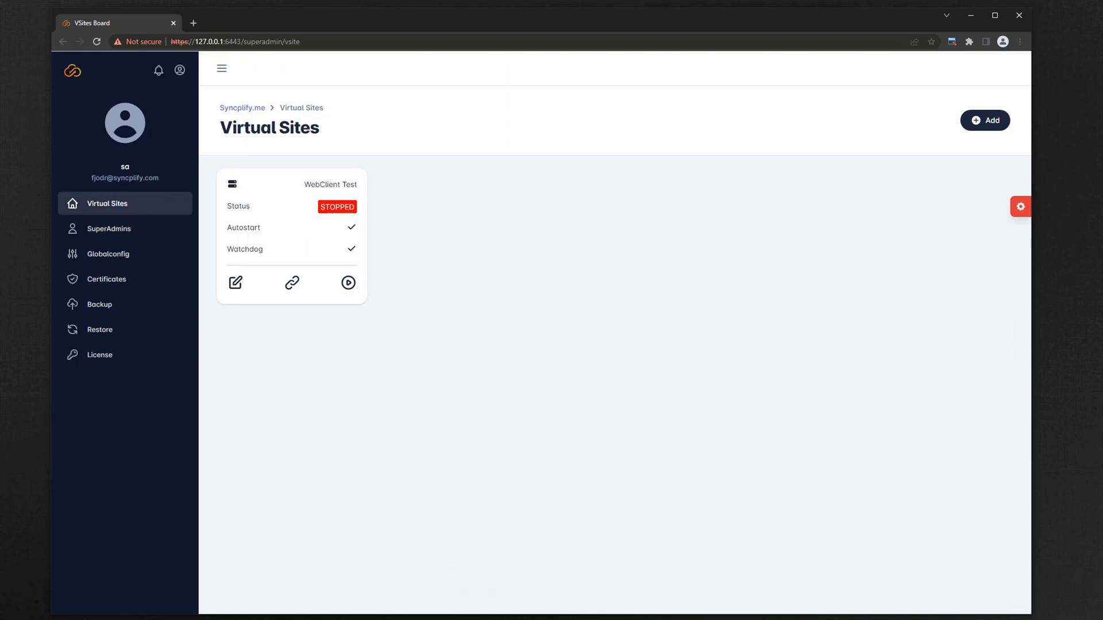
{"action": "left_click", "coordinate": [348, 283]}
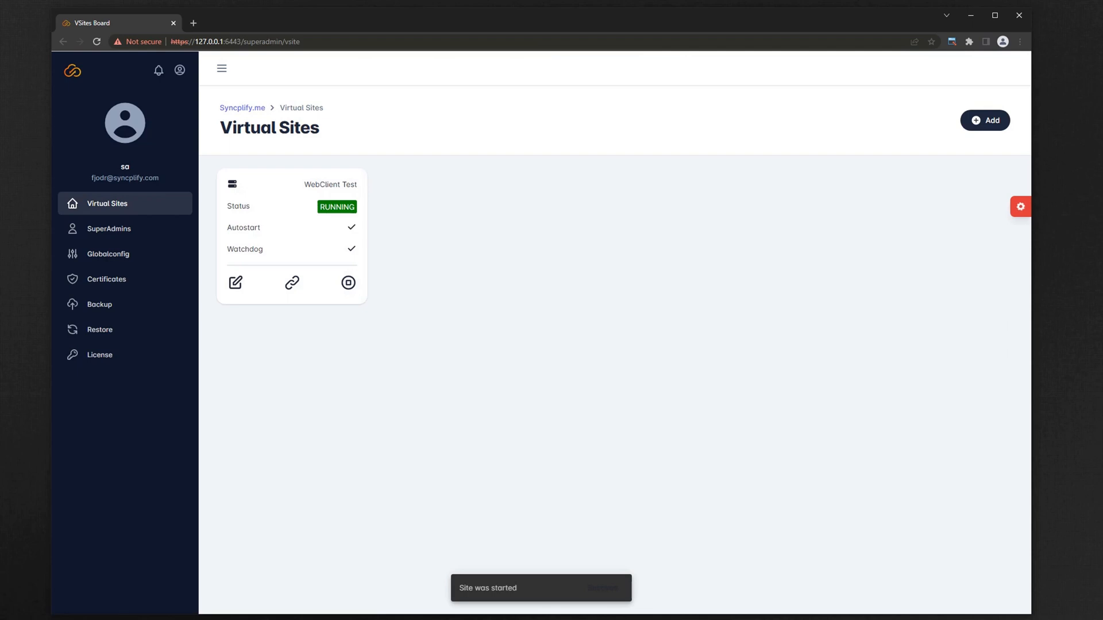
{"action": "left_click", "coordinate": [292, 283]}
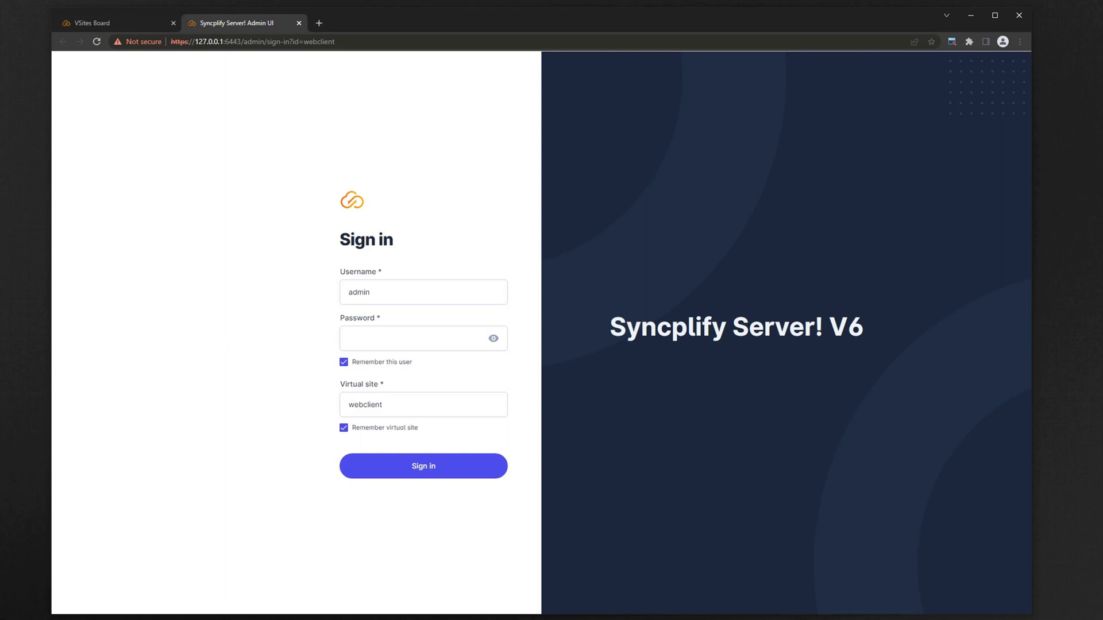
Sign in to the site admin and go to Security > HTTP Settings
{"action": "type", "text": "••"}
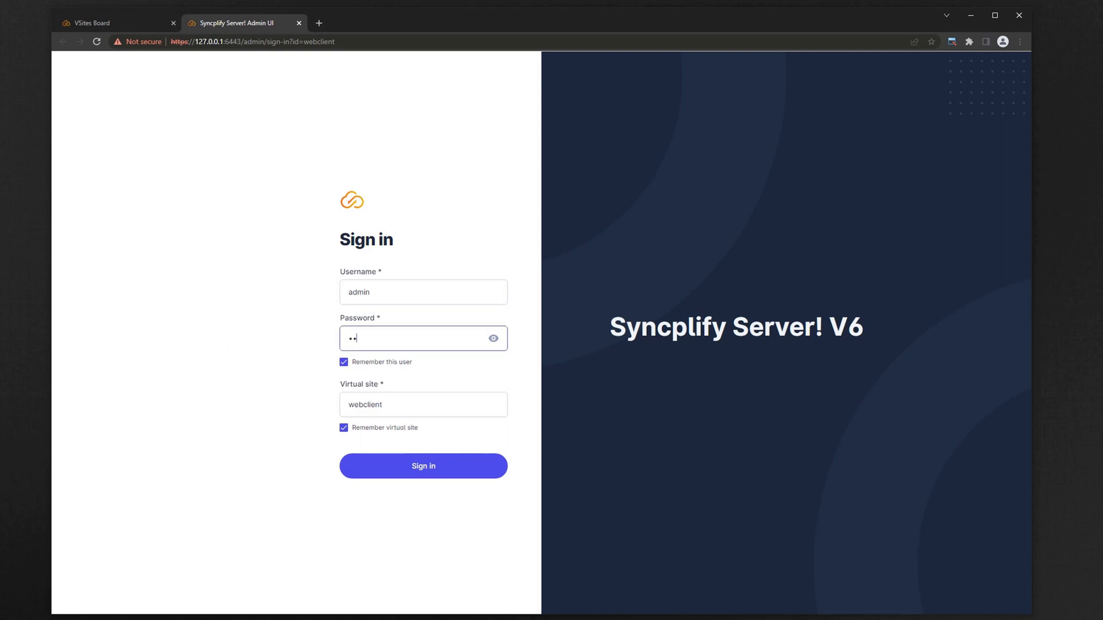
{"action": "left_click", "coordinate": [423, 466]}
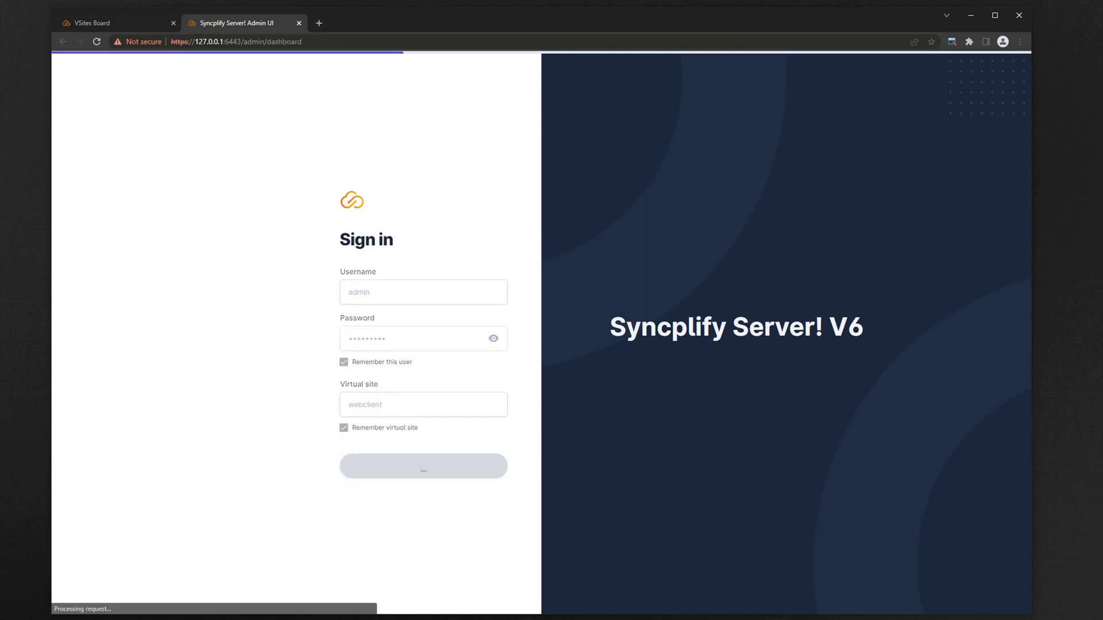
{"action": "left_click", "coordinate": [422, 466]}
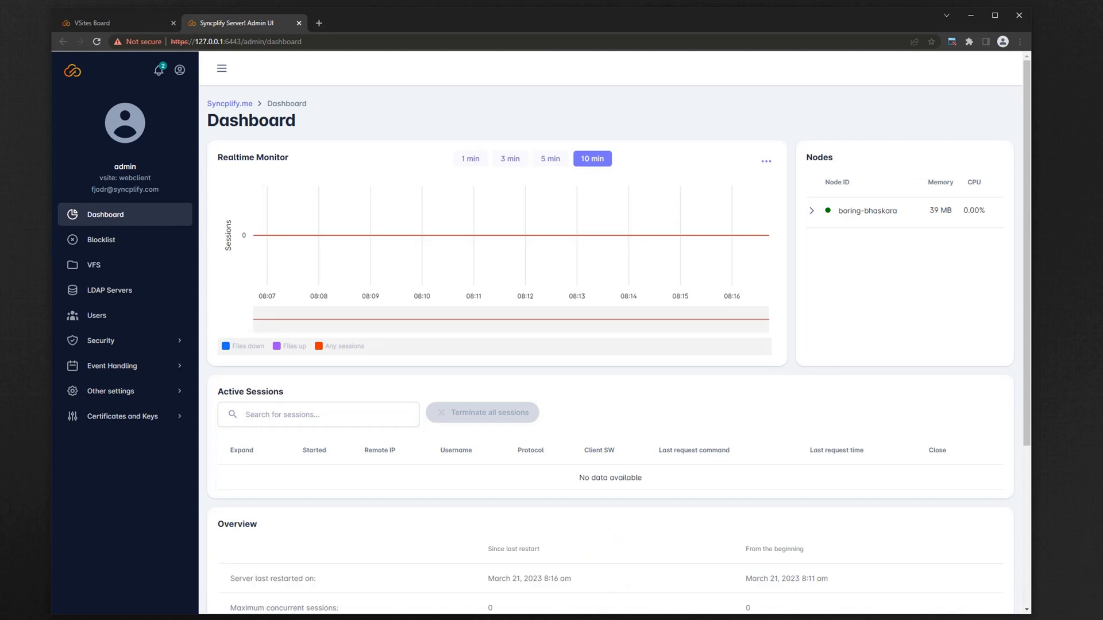
{"action": "left_click", "coordinate": [101, 341]}
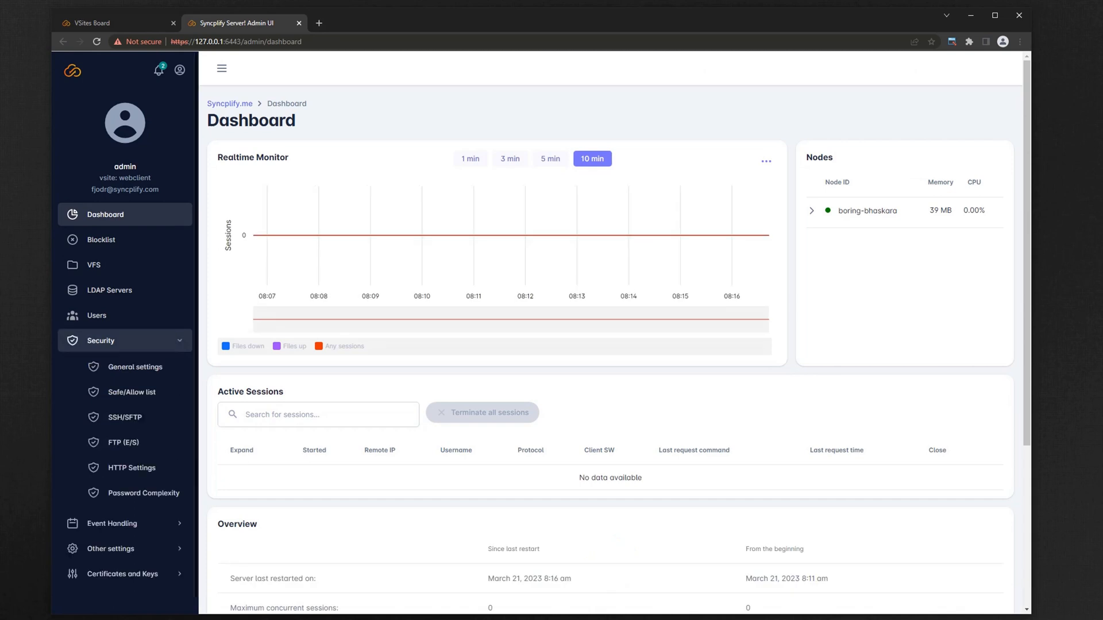
{"action": "left_click", "coordinate": [130, 467]}
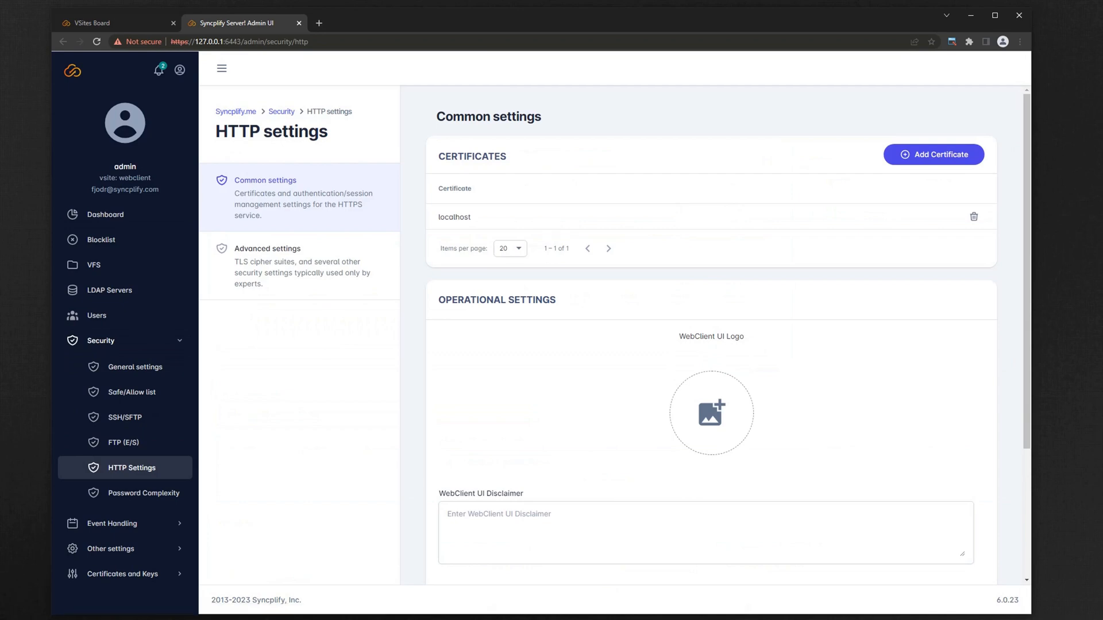
Scroll past Common settings and open Advanced settings with TLS versions and cipher suites
{"action": "scroll", "scroll_direction": "down", "scroll_amount": 3}
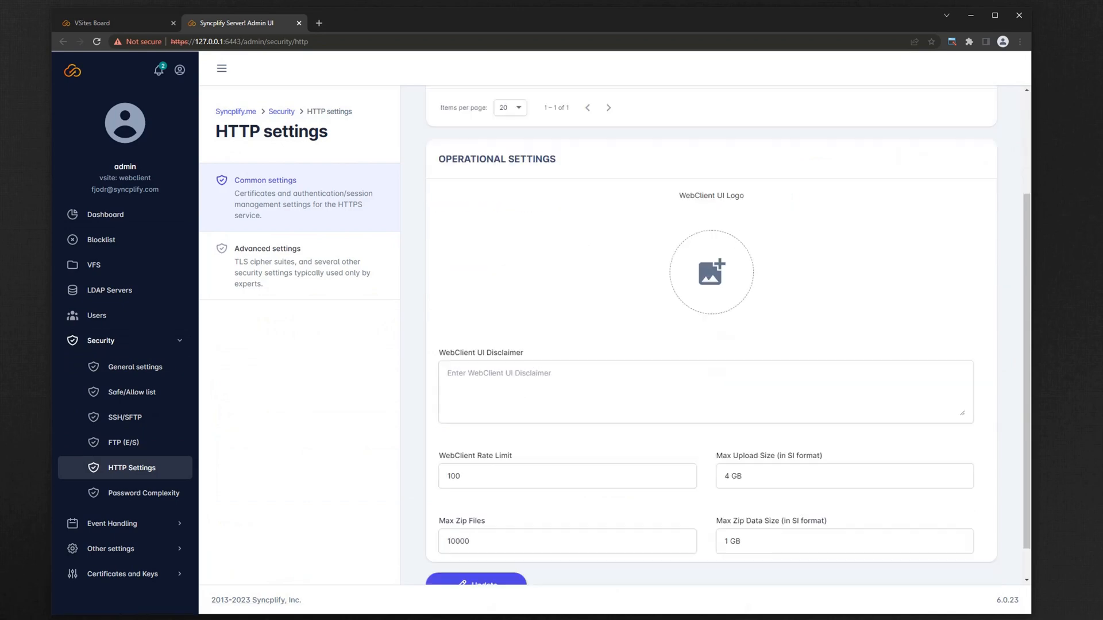
{"action": "scroll", "scroll_direction": "down", "scroll_amount": 3}
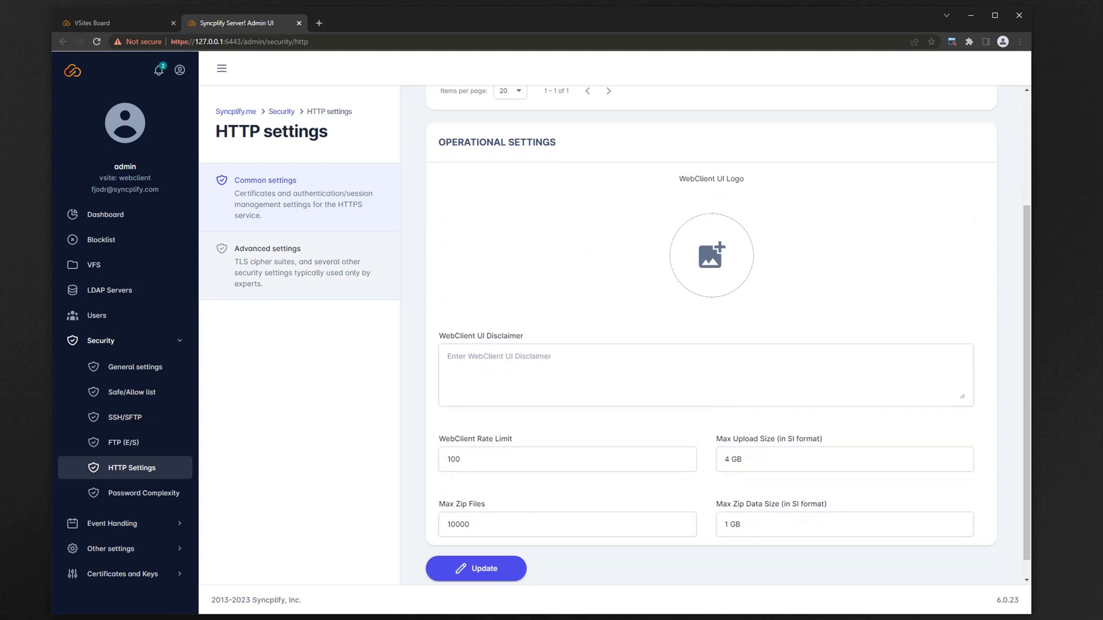
{"action": "left_click", "coordinate": [267, 266]}
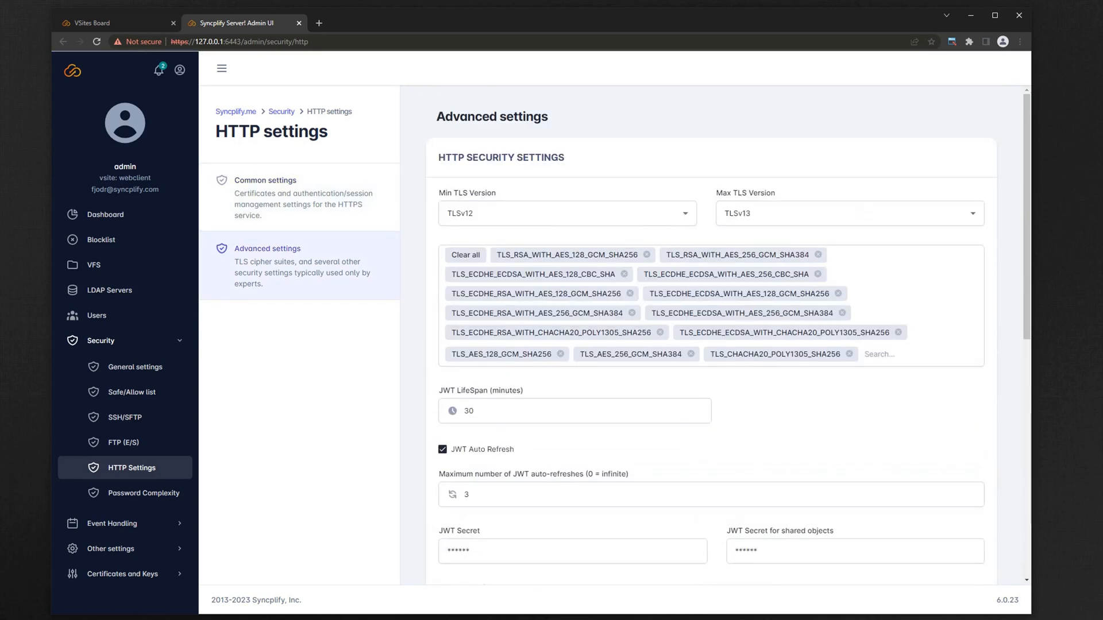
{"action": "scroll", "scroll_direction": "down", "scroll_amount": 3}
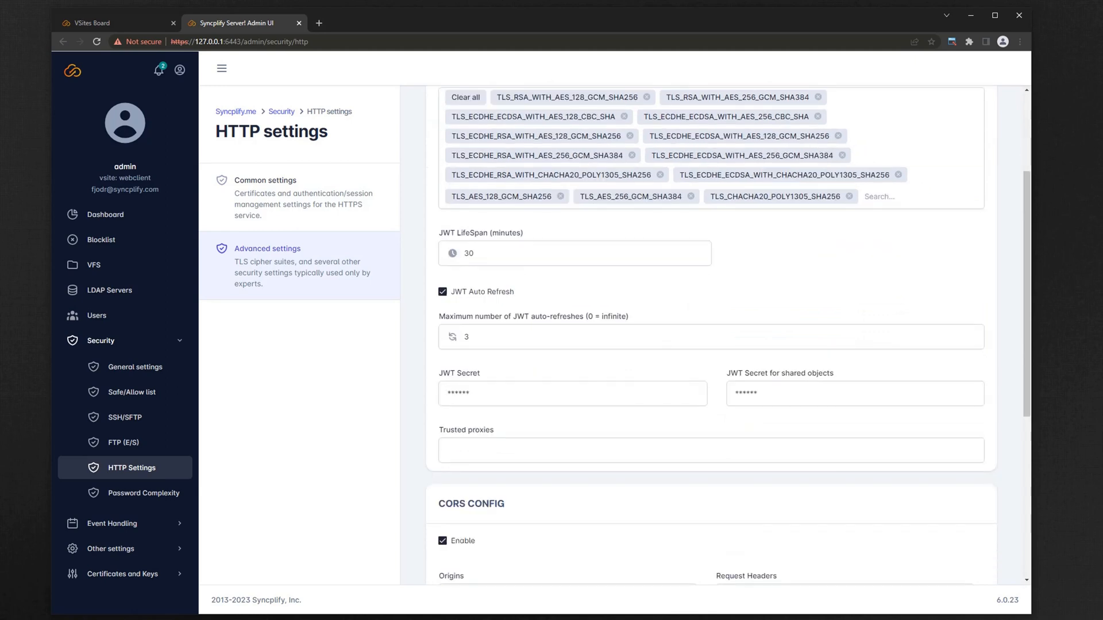
{"action": "scroll", "scroll_direction": "down", "scroll_amount": 3}
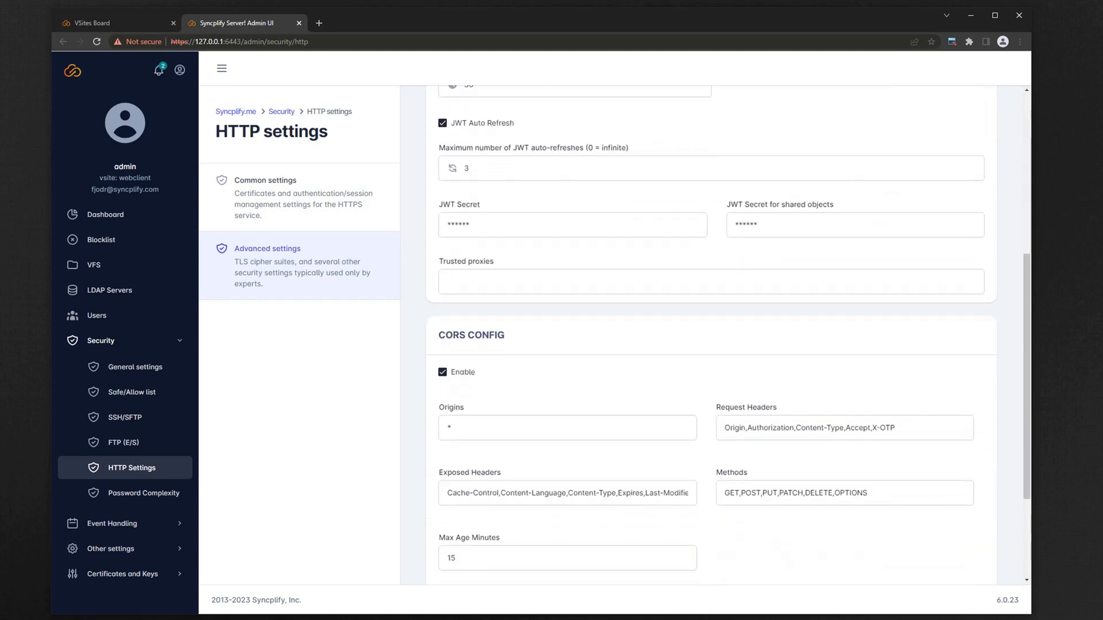
{"action": "scroll", "scroll_direction": "down", "scroll_amount": 3}
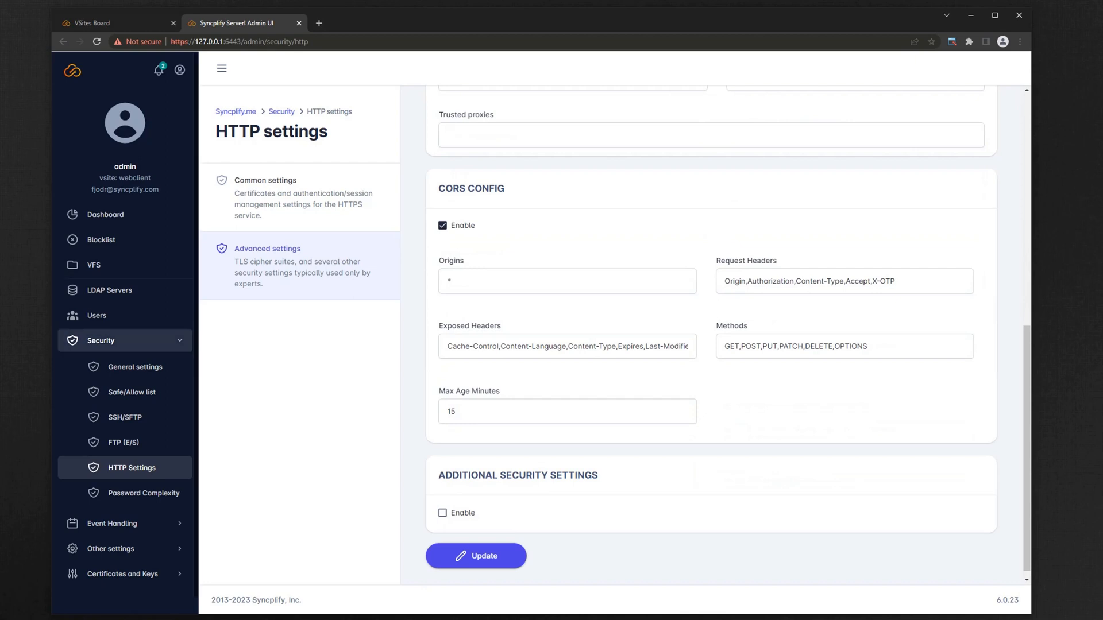
Create a Disk-type VFS named TestVFS with target path C:\SFTPDataW
{"action": "left_click", "coordinate": [94, 265]}
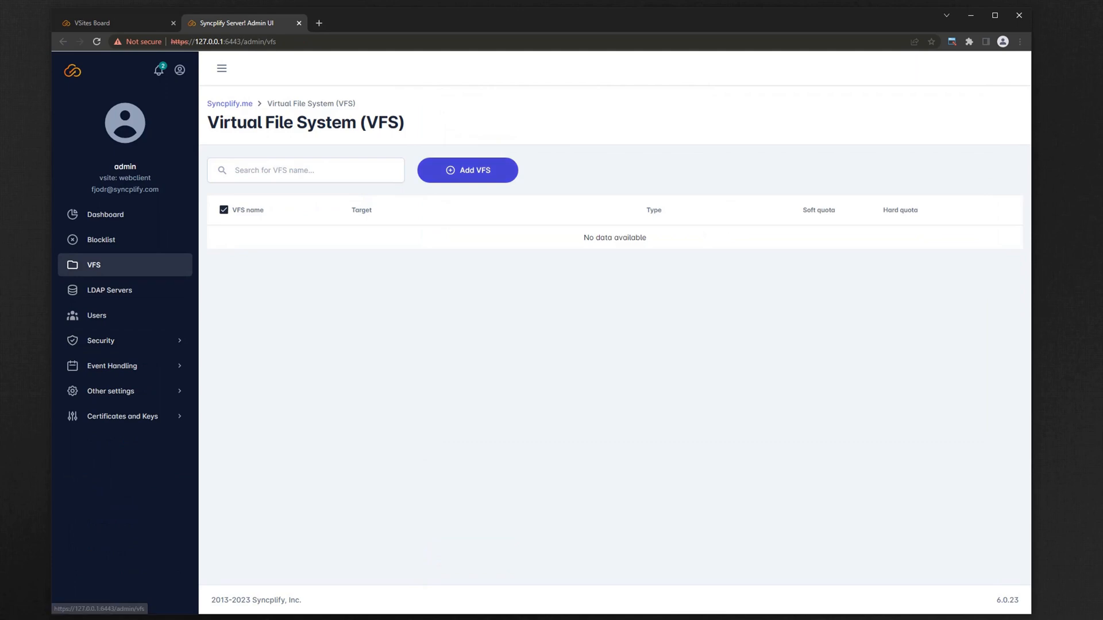
{"action": "left_click", "coordinate": [467, 170]}
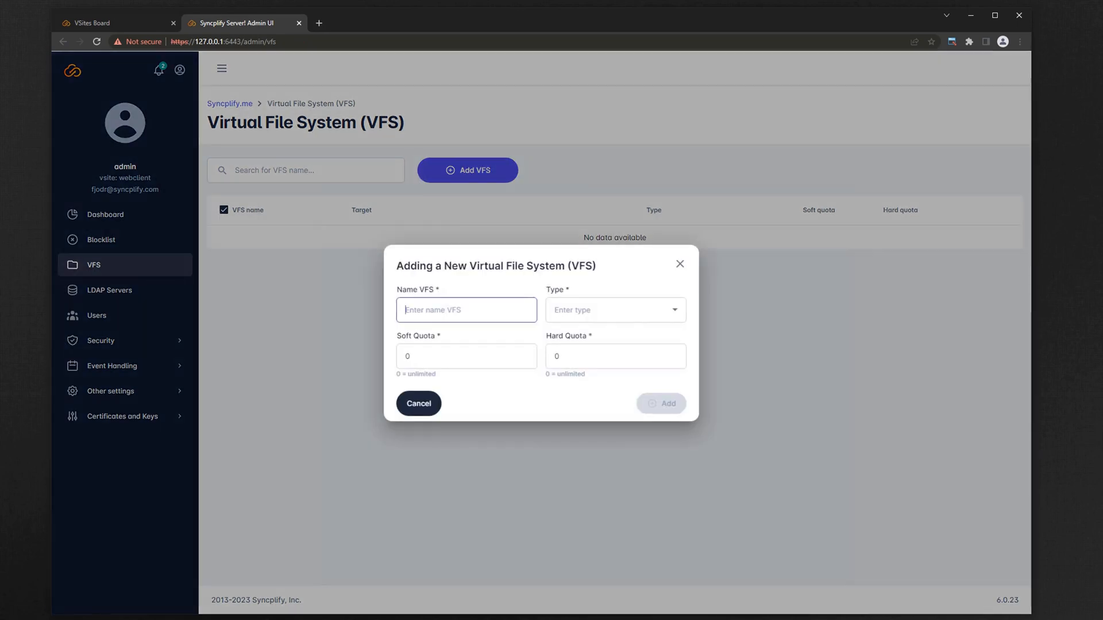
{"action": "type", "text": "TestVFS"}
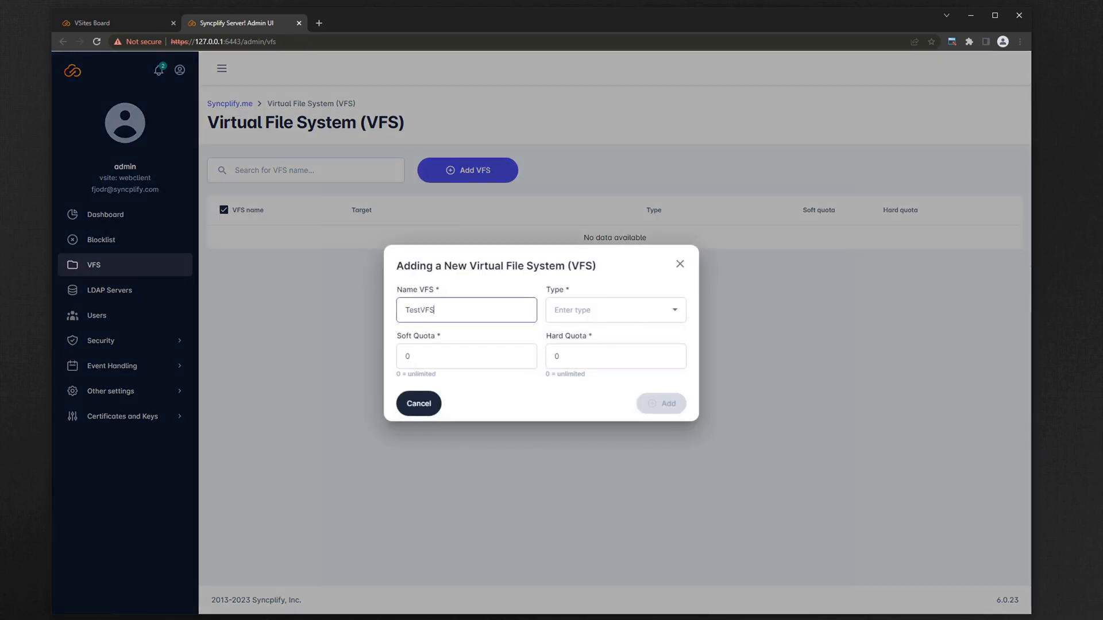
{"action": "left_click", "coordinate": [615, 311]}
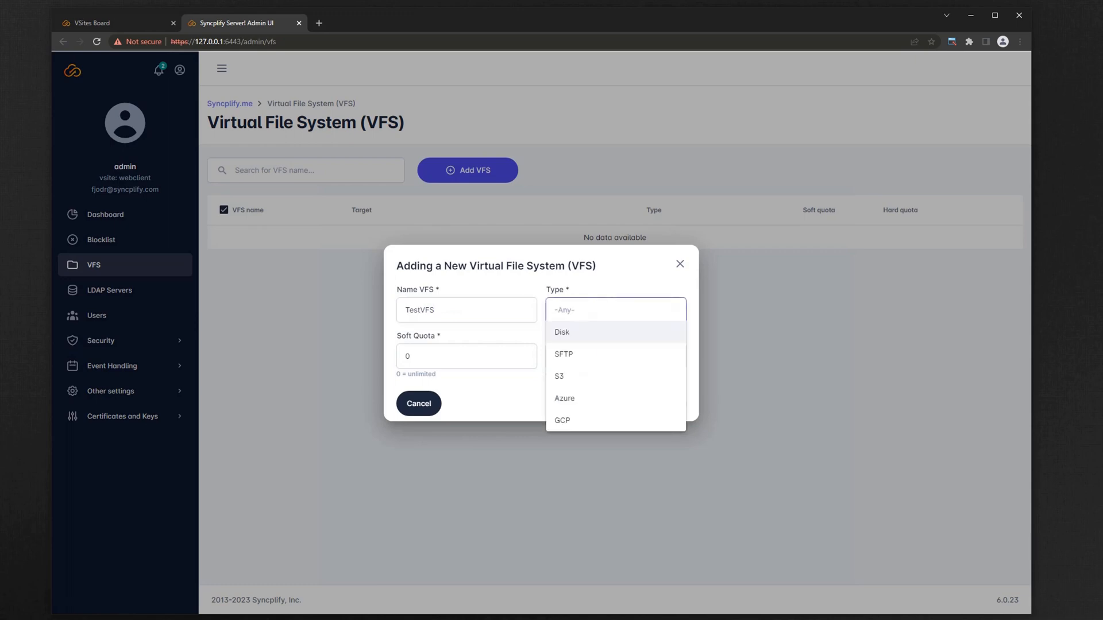
{"action": "left_click", "coordinate": [562, 332]}
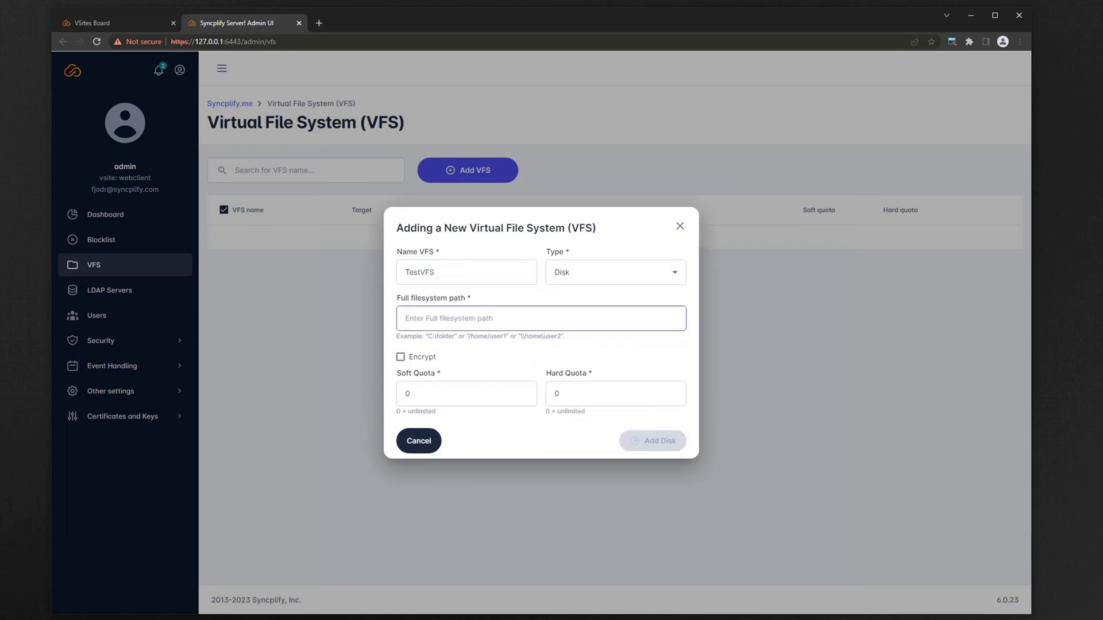
{"action": "type", "text": "C:\\SFTPD"}
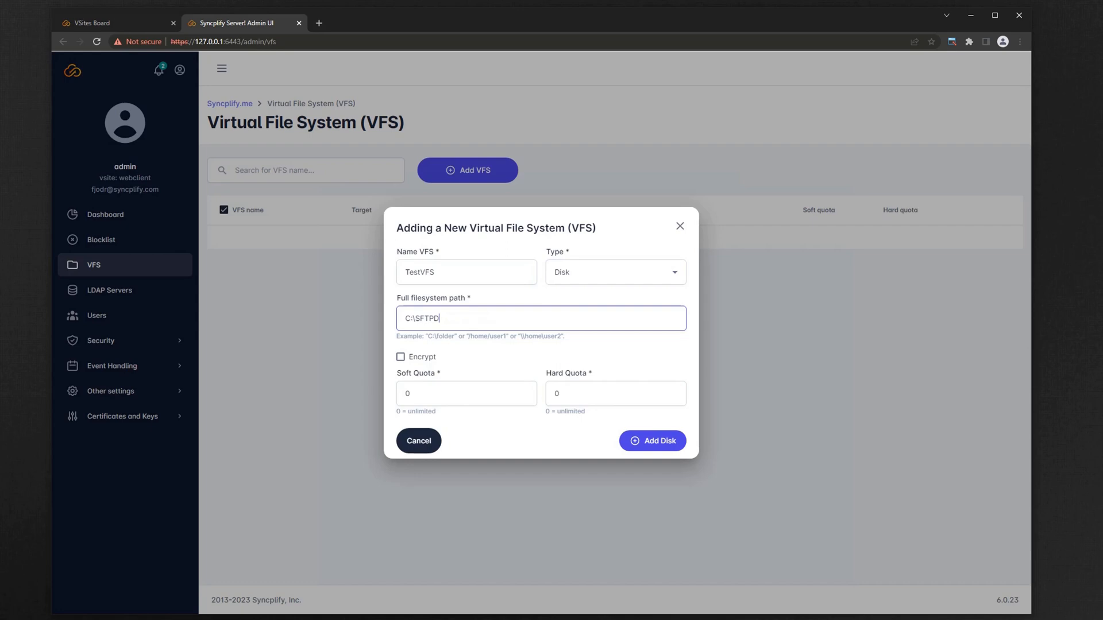
{"action": "type", "text": "ataW"}
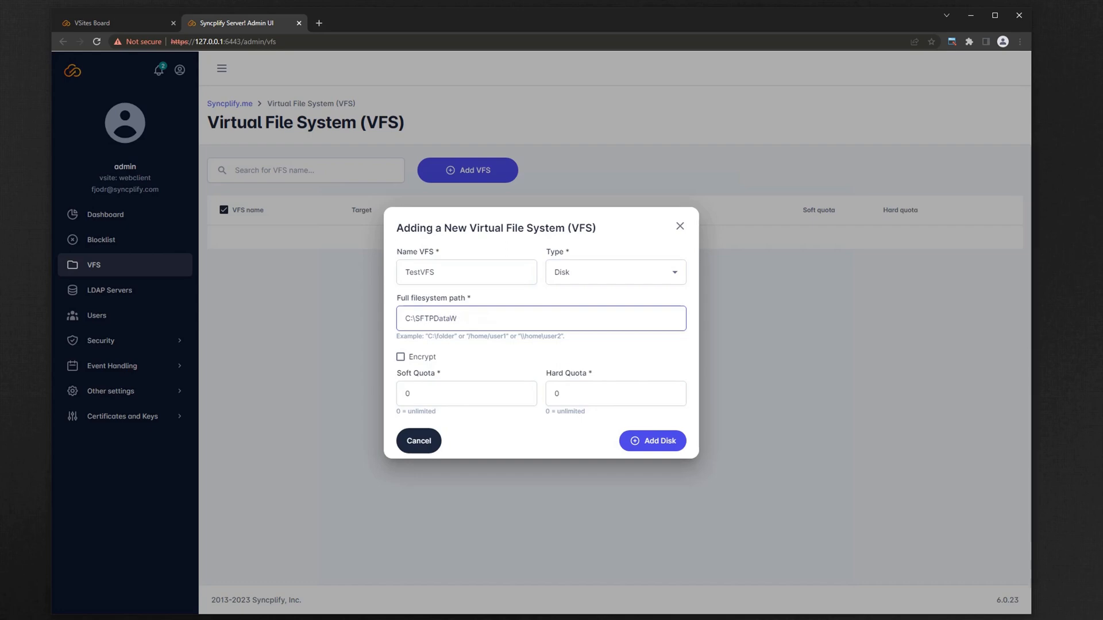
{"action": "left_click", "coordinate": [652, 440]}
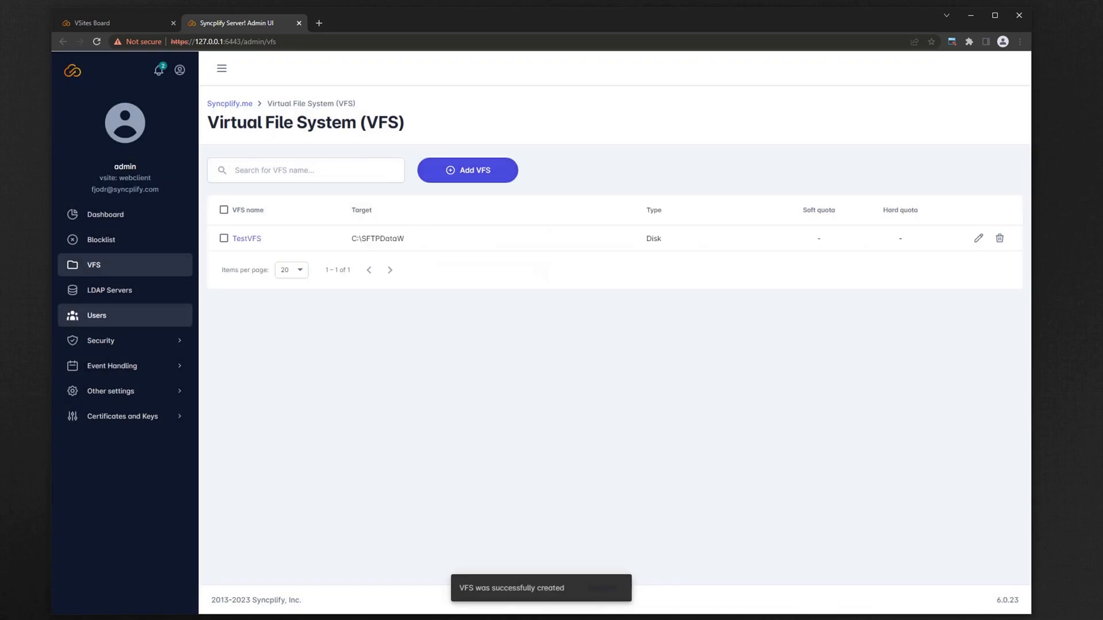
Add user 'test' described as 'Test user for WebClient!' and advance to the password step
{"action": "left_click", "coordinate": [96, 315]}
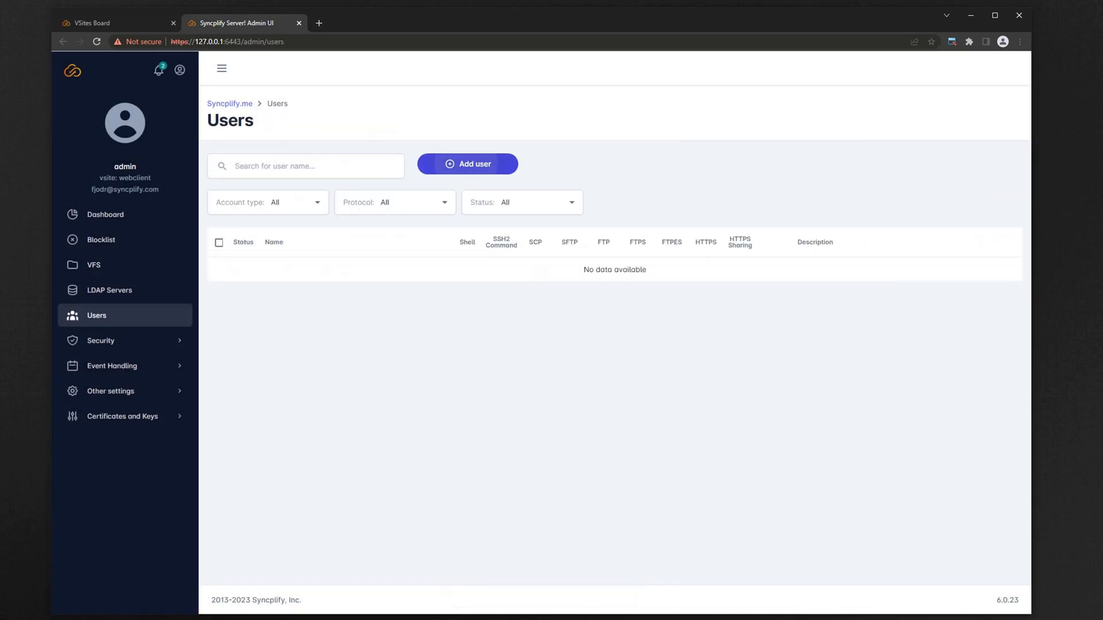
{"action": "left_click", "coordinate": [467, 163]}
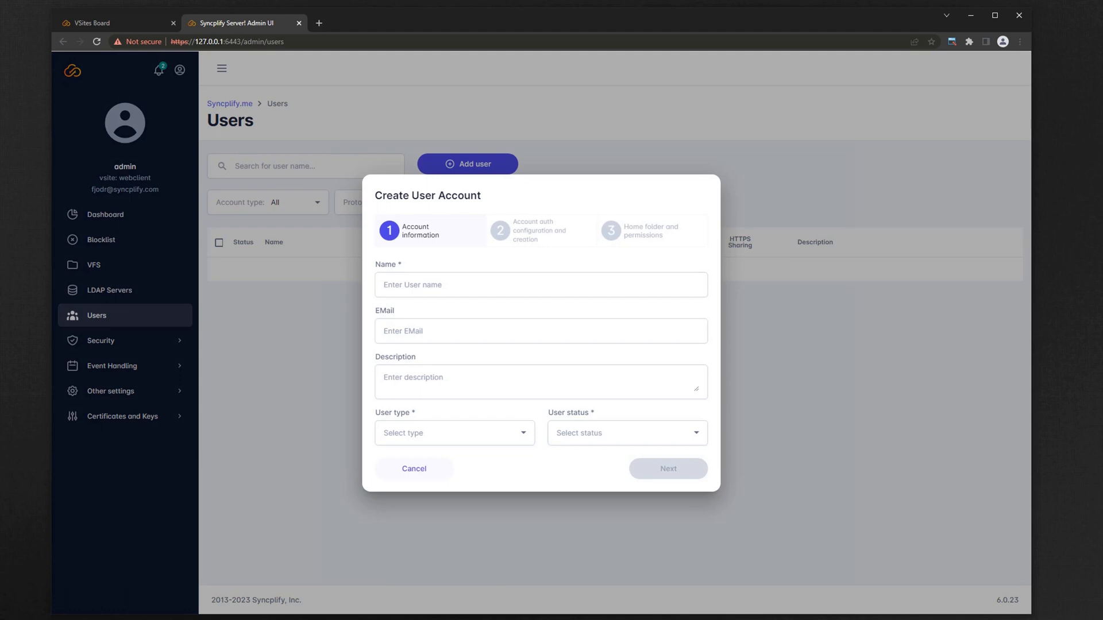
{"action": "type", "text": "test"}
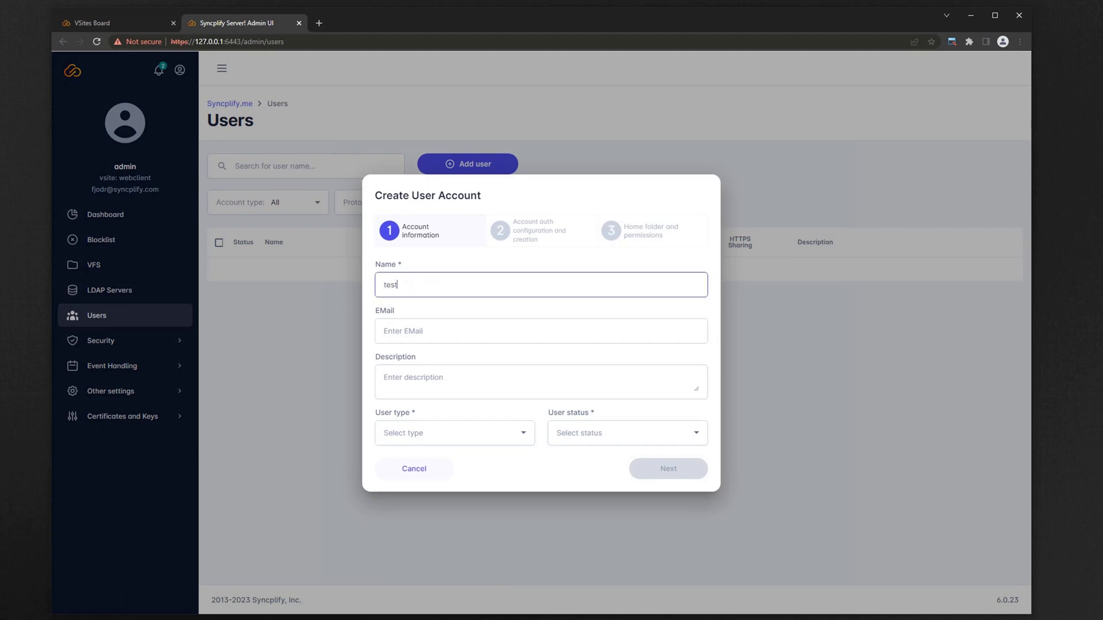
{"action": "left_click", "coordinate": [541, 331]}
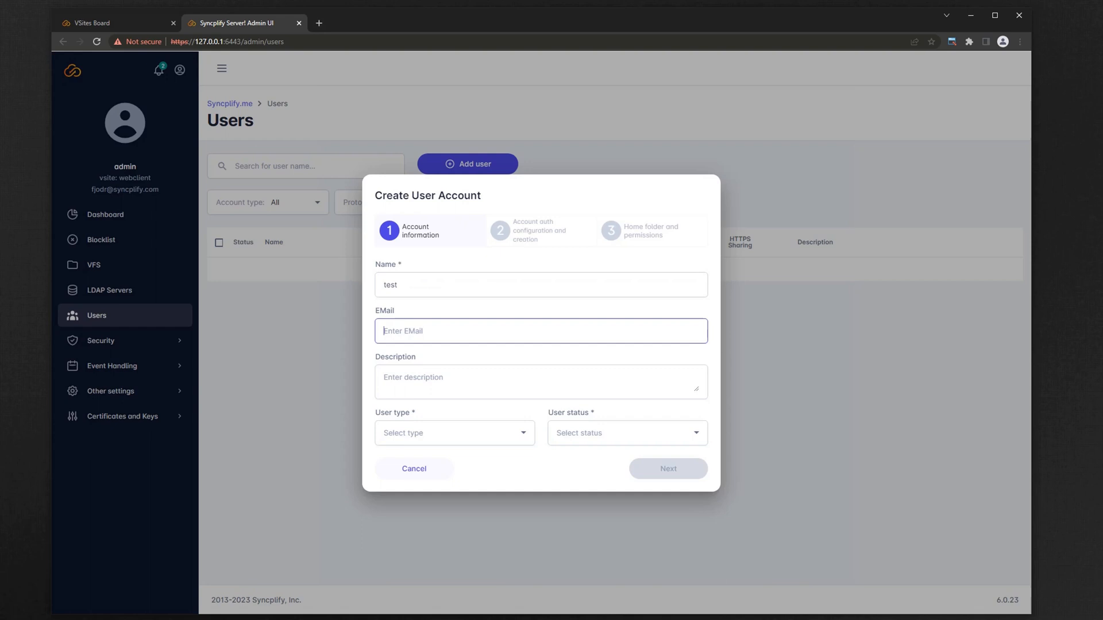
{"action": "type", "text": "Test user for We"}
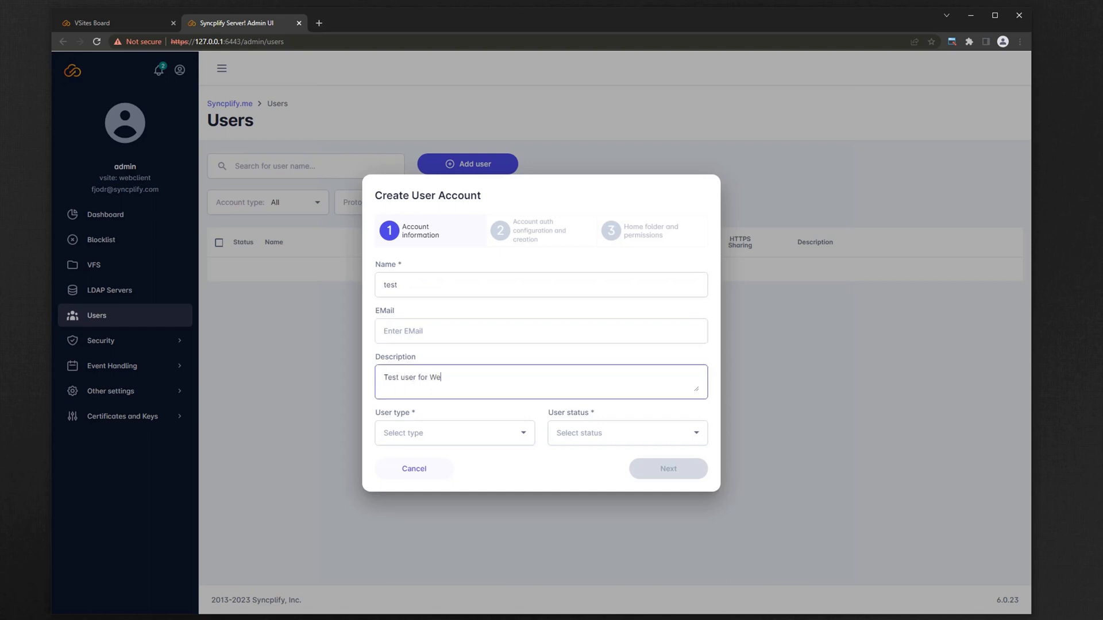
{"action": "type", "text": "bClient"}
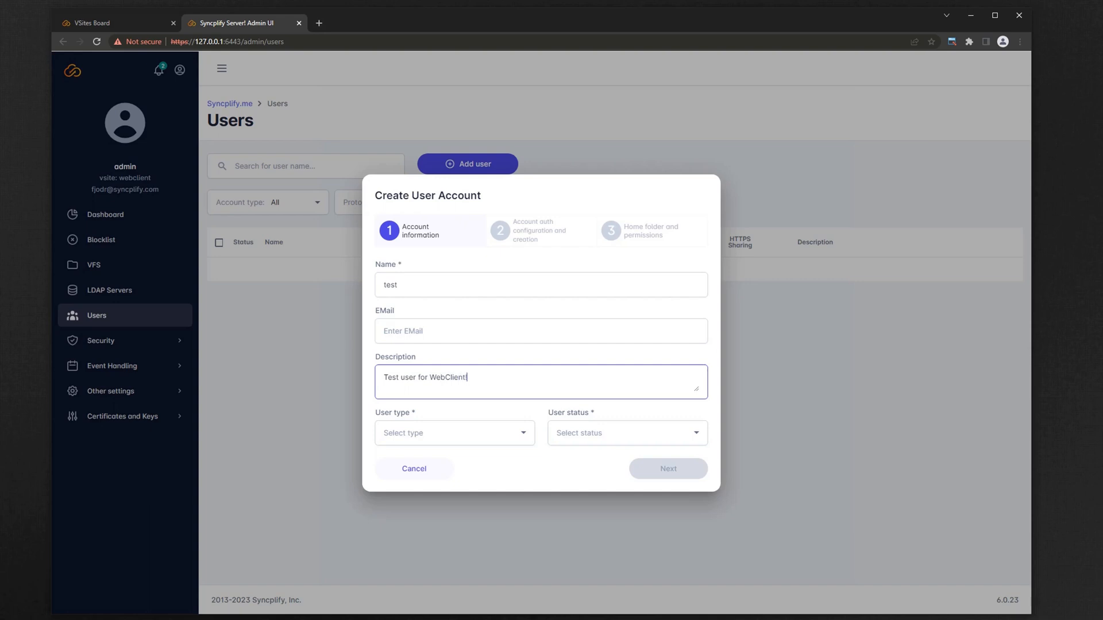
{"action": "left_click", "coordinate": [454, 433]}
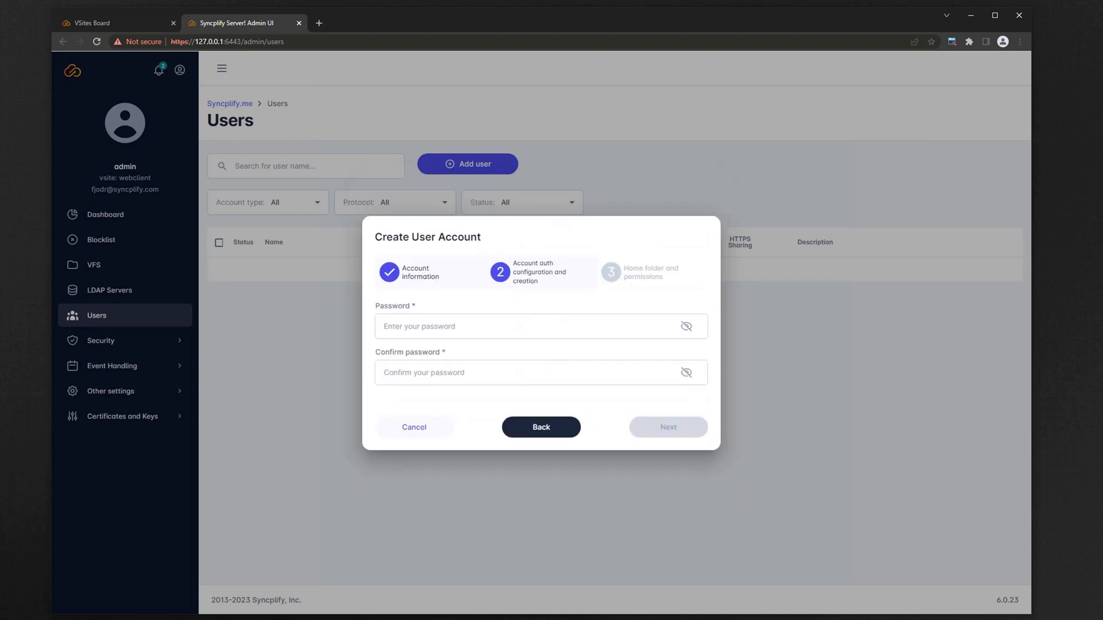
Enter and confirm the test user's password, then proceed to home folder and permissions
{"action": "type", "text": "••••••"}
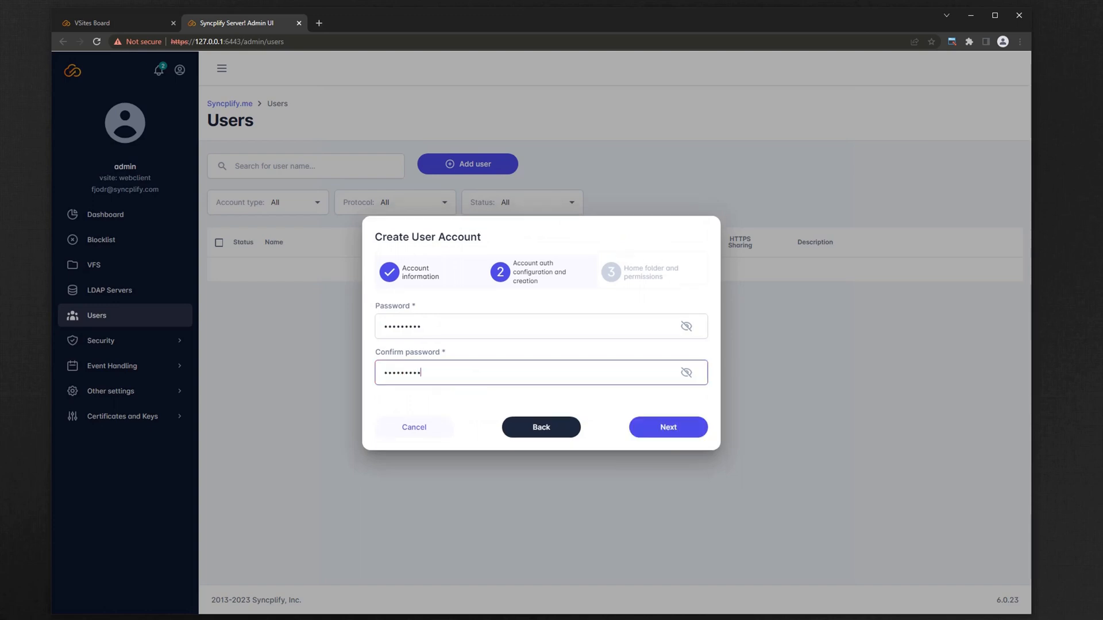
{"action": "left_click", "coordinate": [668, 428]}
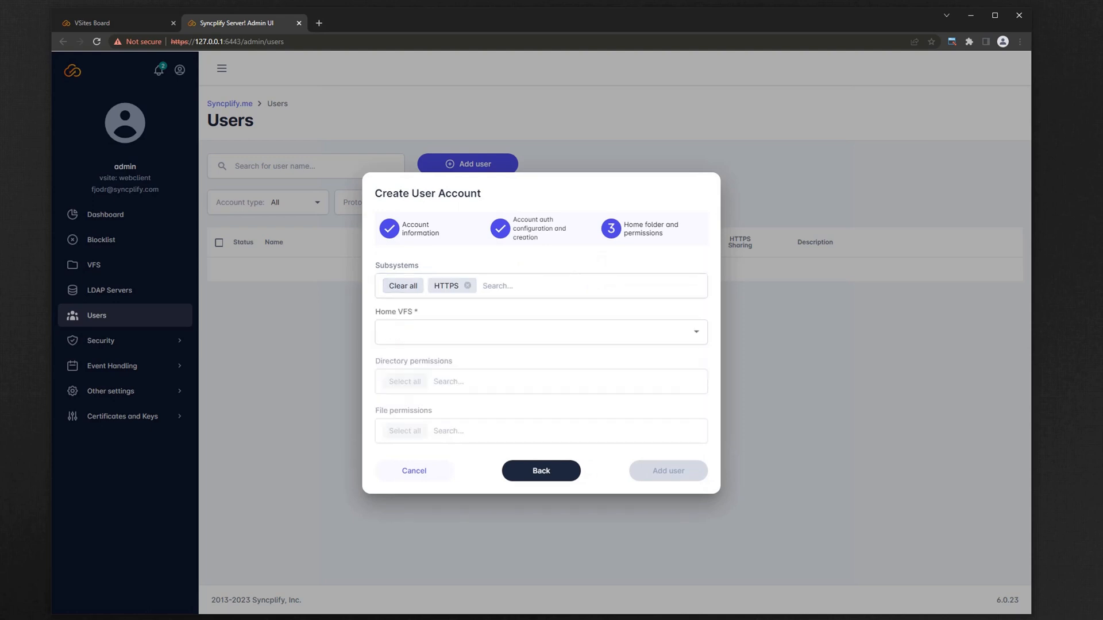
Give test HTTPS Sharing, TestVFS home and all permissions, create it, and open WebClient
{"action": "left_click", "coordinate": [591, 286]}
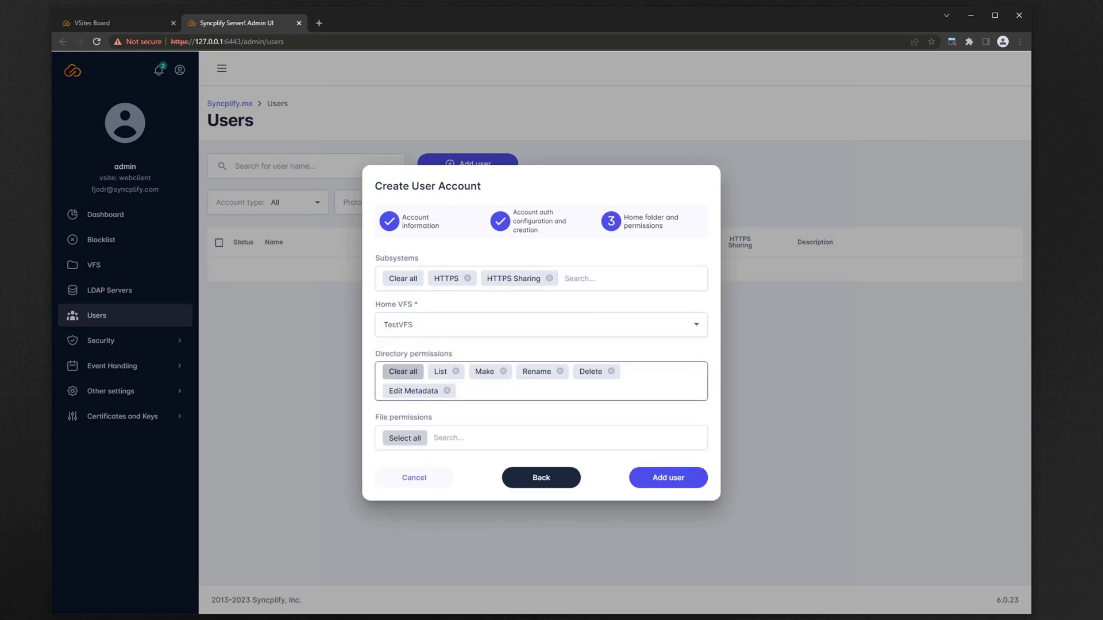
{"action": "left_click", "coordinate": [405, 438]}
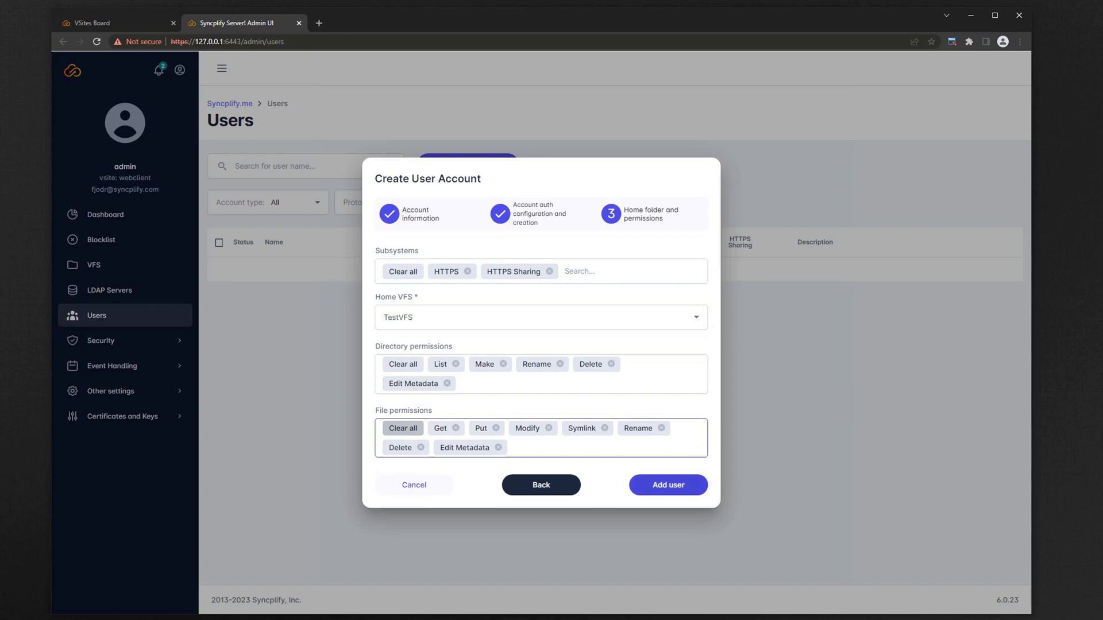
{"action": "left_click", "coordinate": [668, 485]}
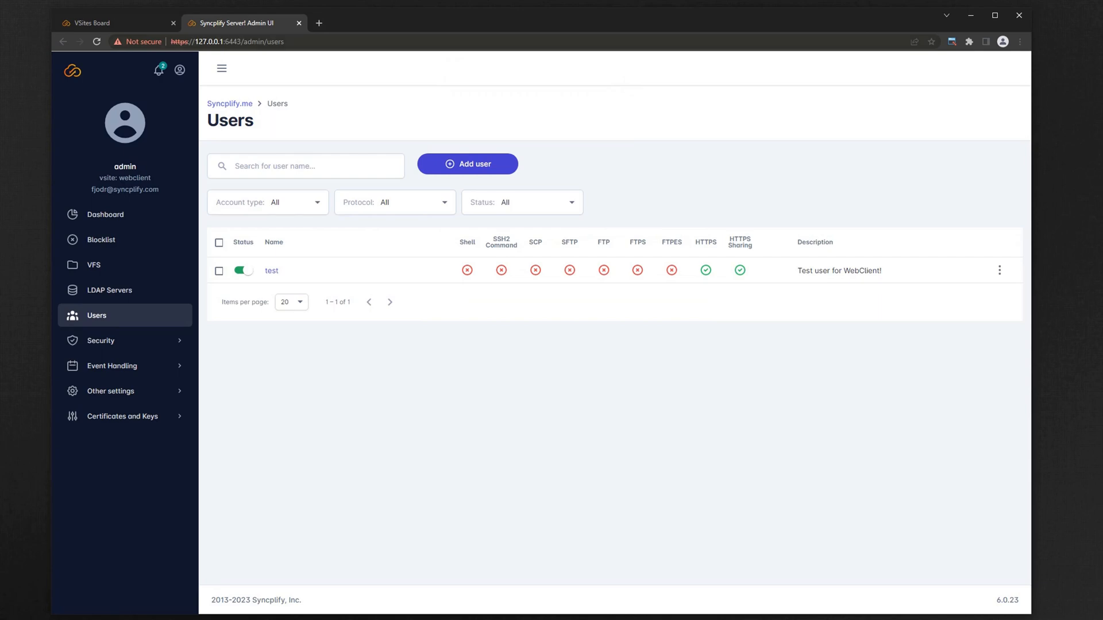
{"action": "left_click", "coordinate": [234, 41]}
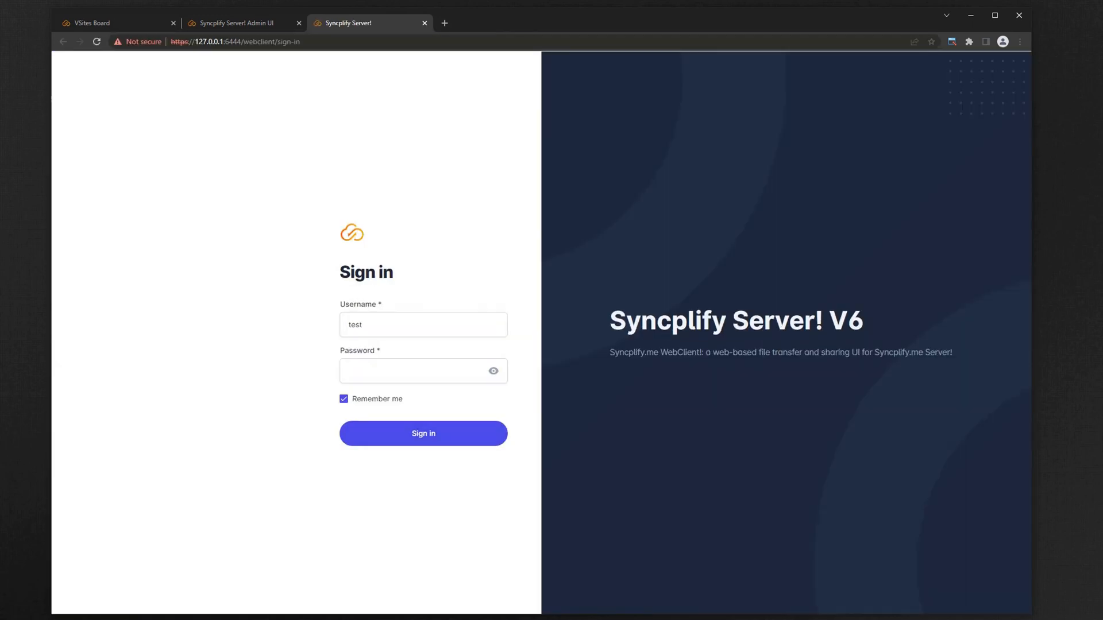
Enter test's password and sign in to reach the empty WebClient File Manager
{"action": "type", "text": "••"}
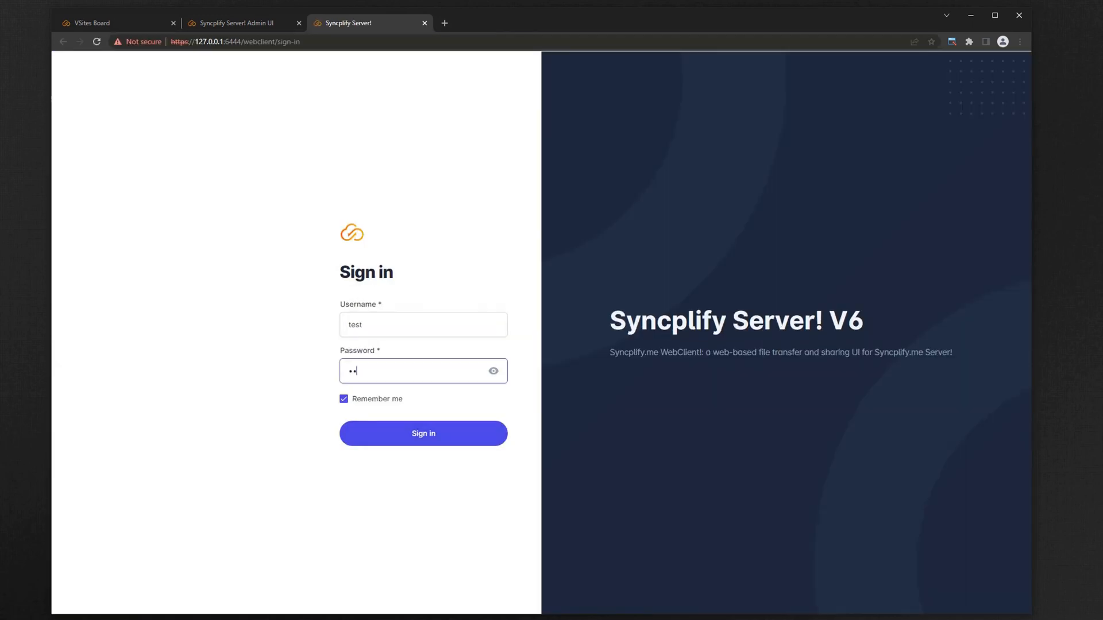
{"action": "left_click", "coordinate": [423, 434]}
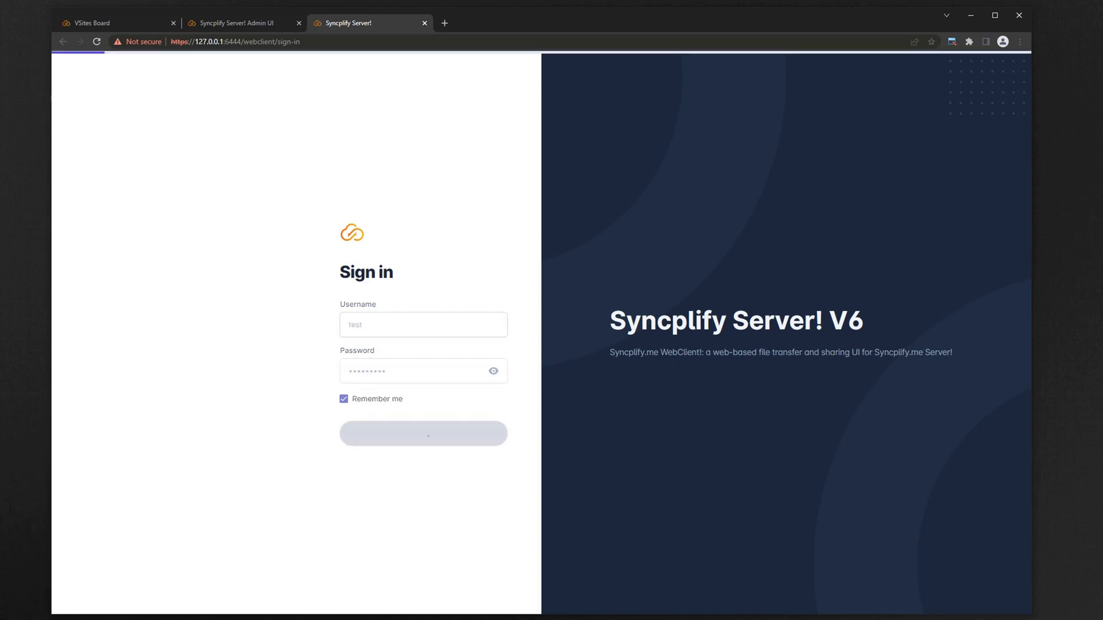
{"action": "left_click", "coordinate": [423, 434]}
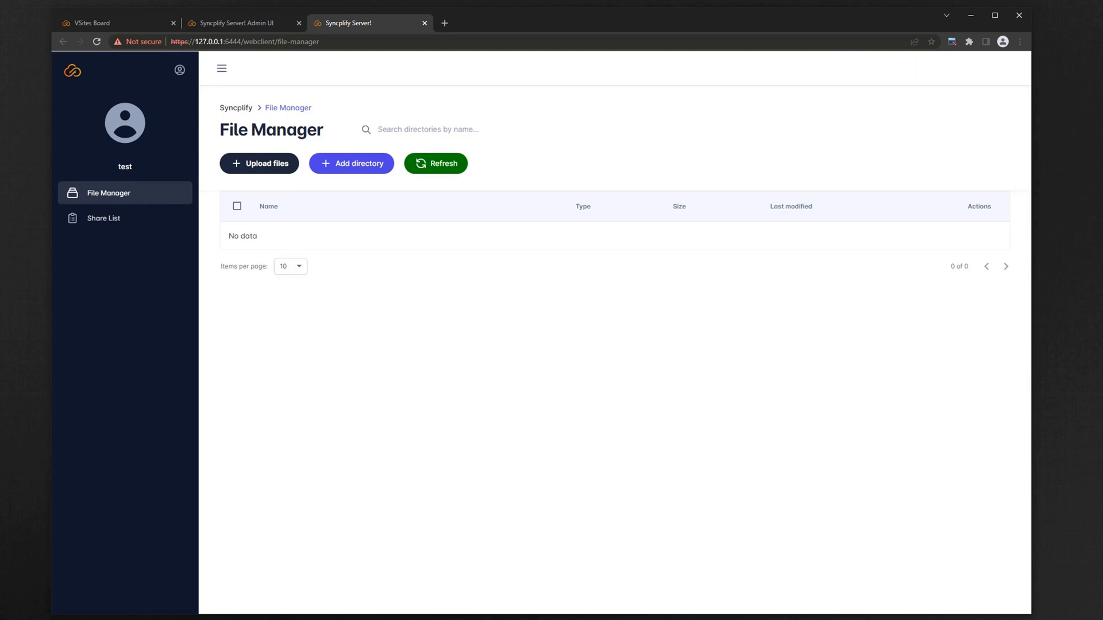
{"action": "left_click", "coordinate": [179, 70]}
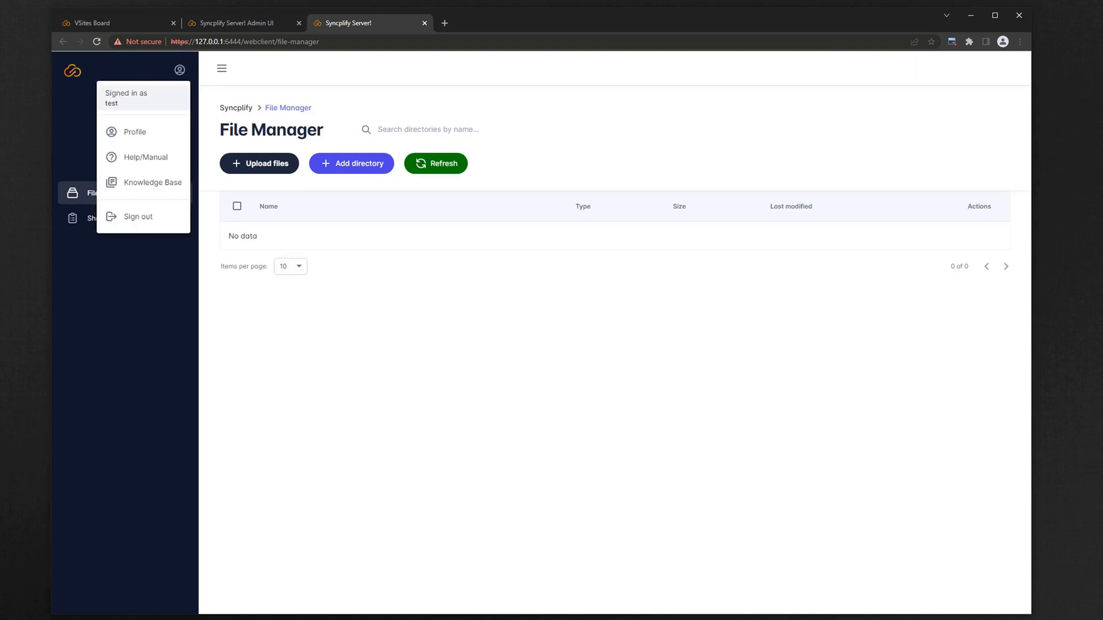
{"action": "left_click", "coordinate": [134, 132]}
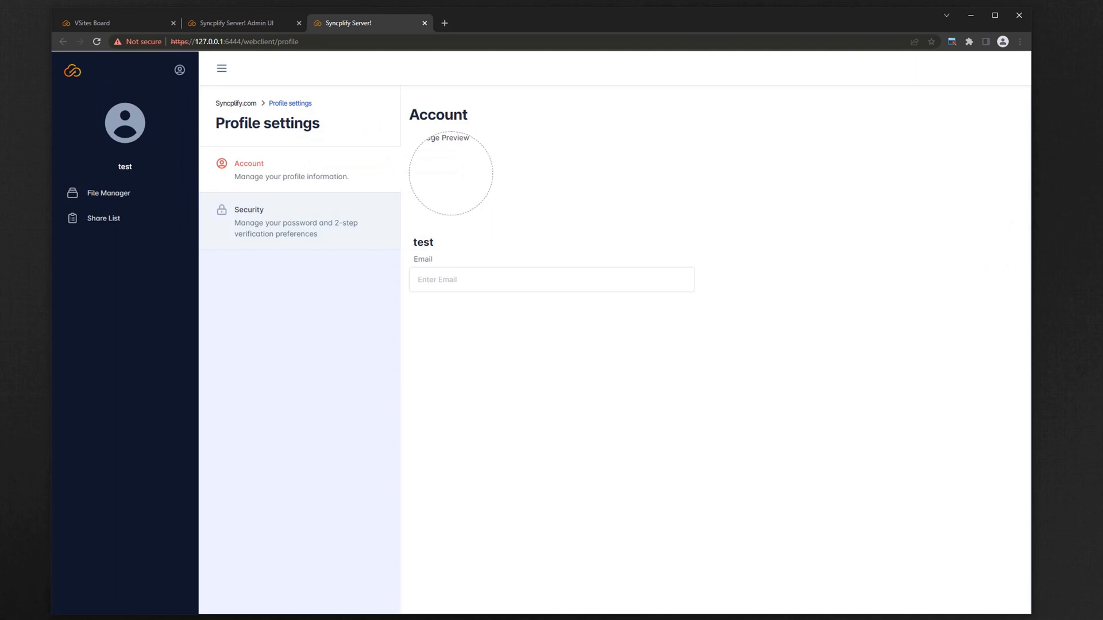
{"action": "left_click", "coordinate": [248, 210]}
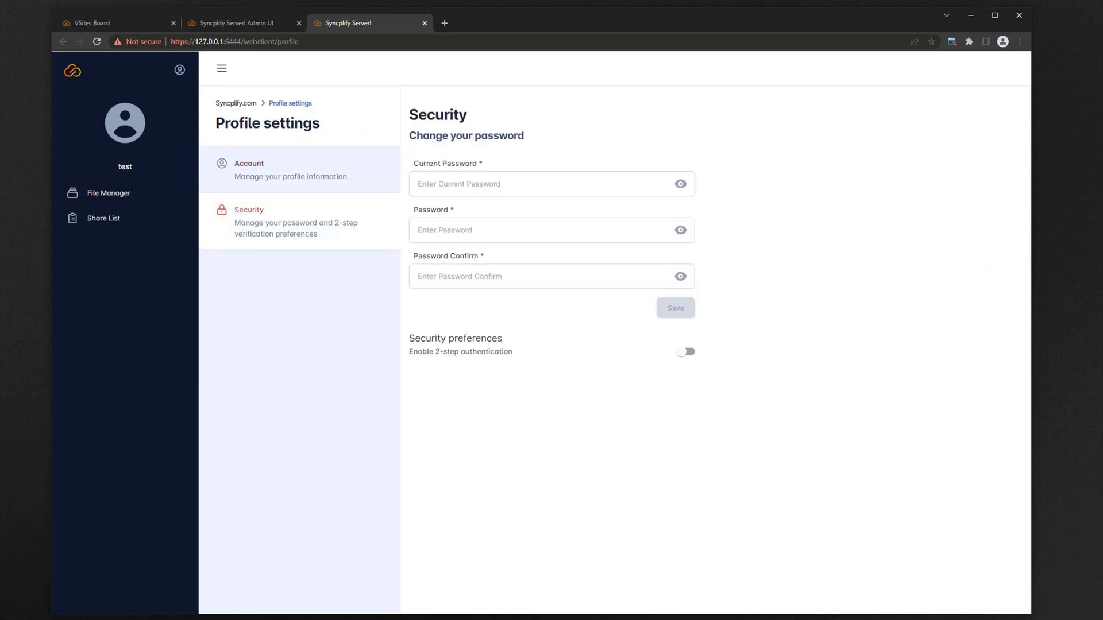
{"action": "left_click", "coordinate": [686, 351]}
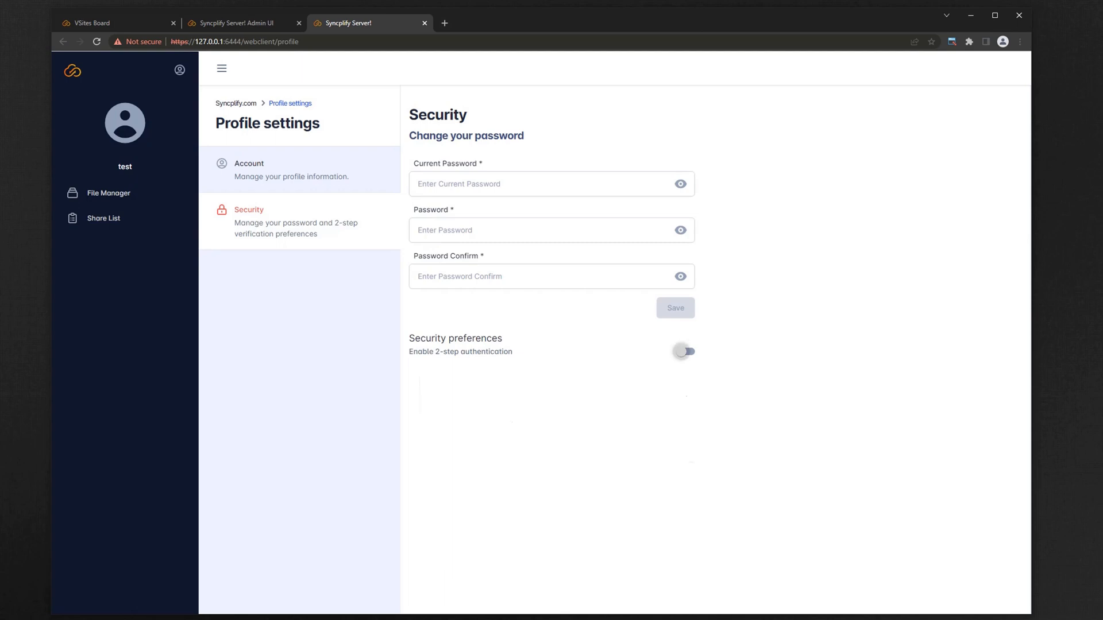
{"action": "left_click", "coordinate": [685, 352]}
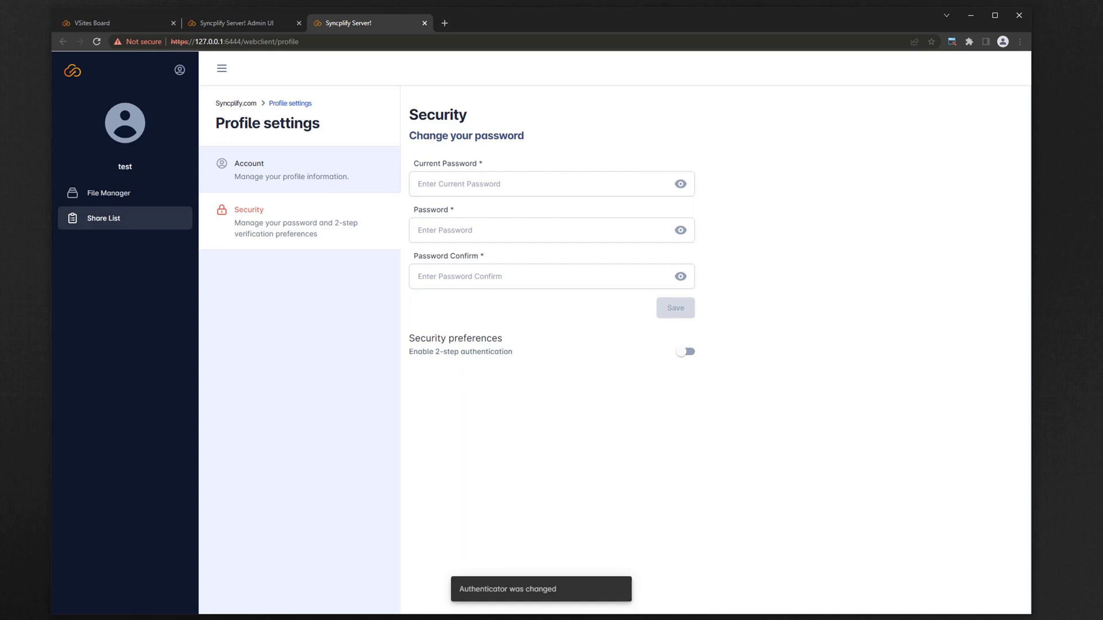
{"action": "left_click", "coordinate": [108, 193]}
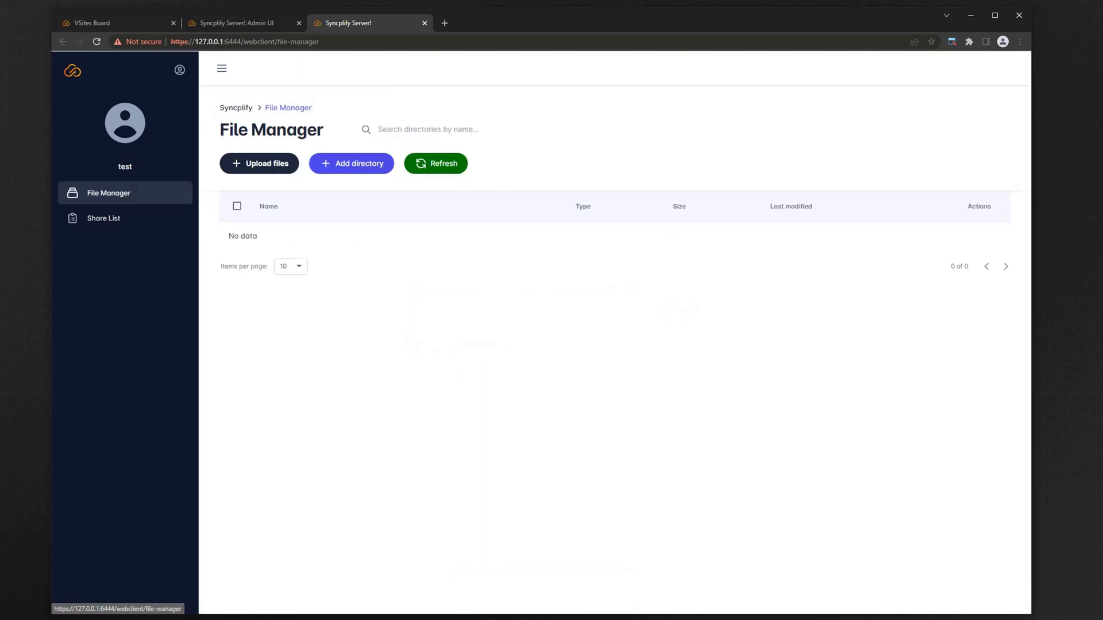
Create a new folder named To_be_shared in the File Manager
{"action": "left_click", "coordinate": [351, 163]}
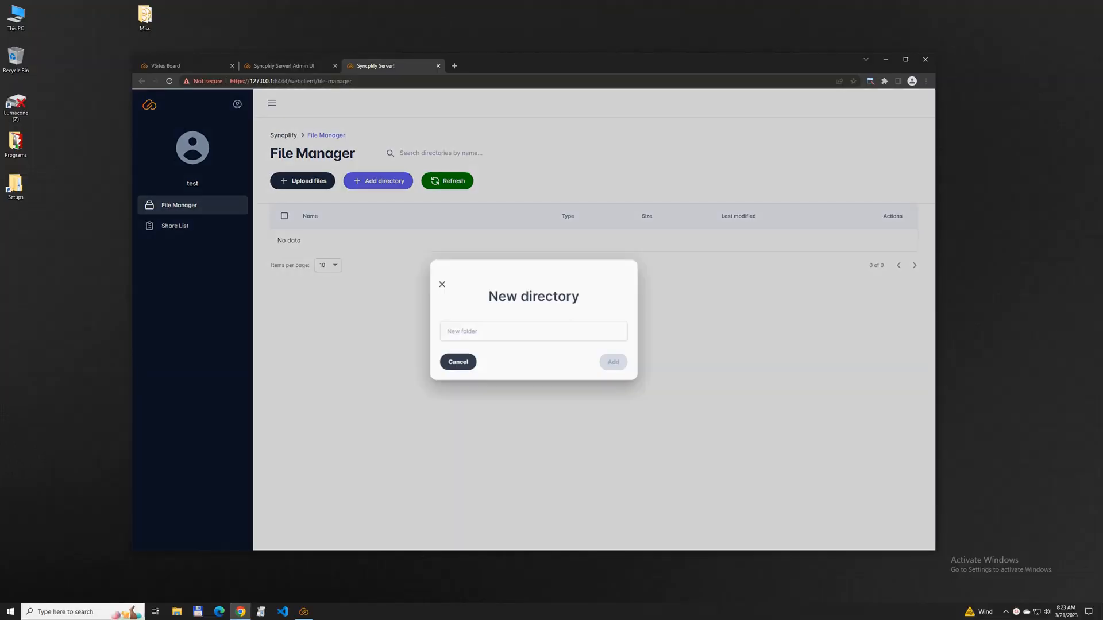
{"action": "type", "text": "to_be_shared"}
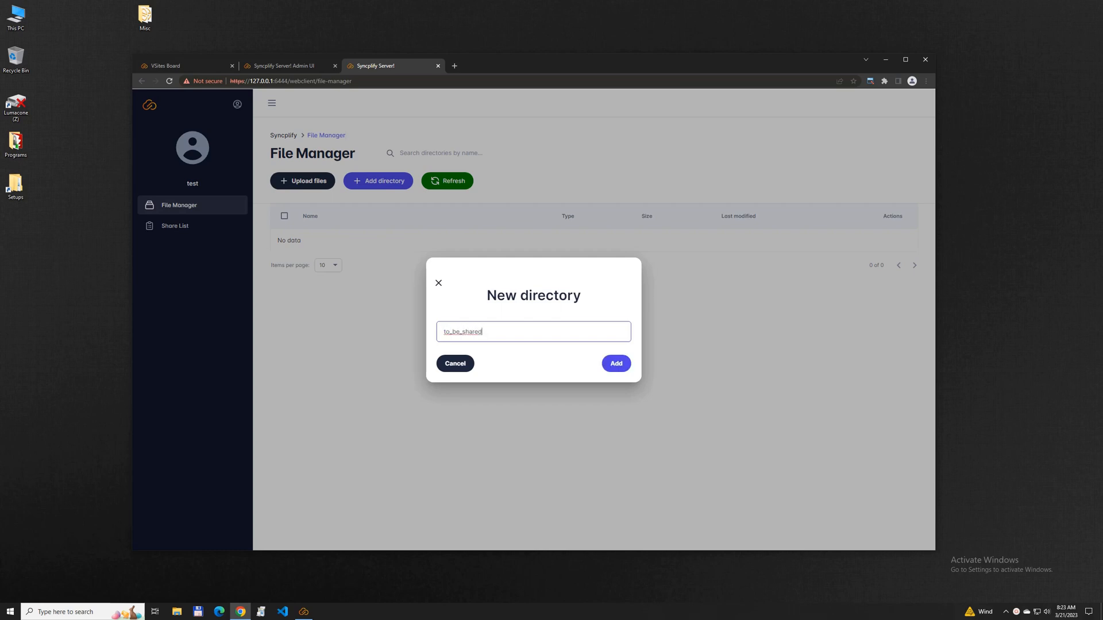
{"action": "left_click", "coordinate": [616, 364]}
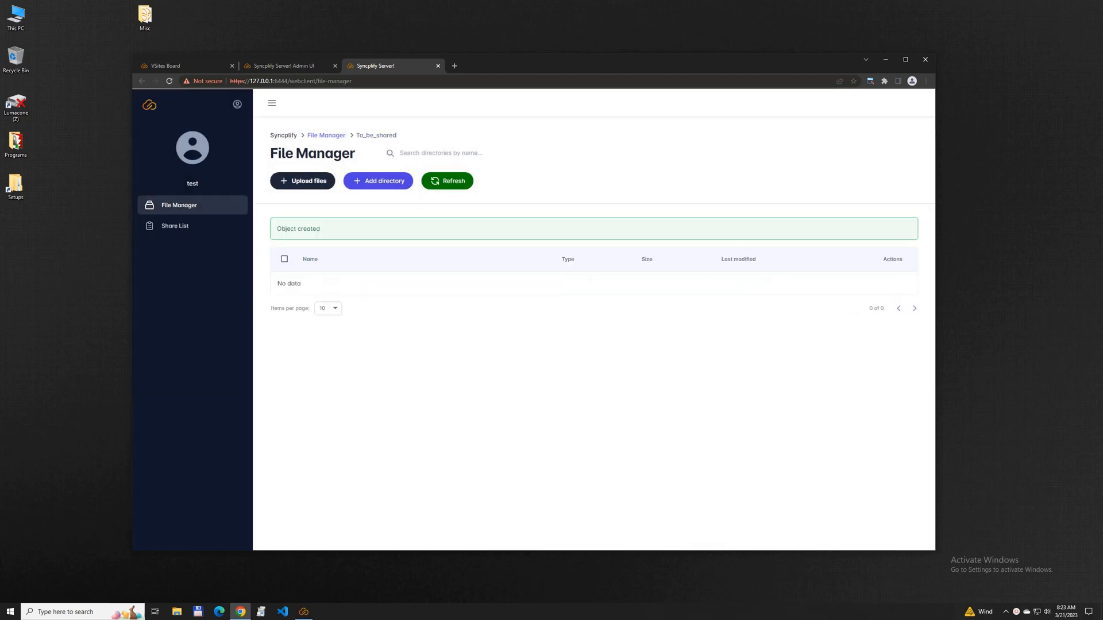
Upload six ocean images into To_be_shared and select Ocean Water.jpg, Shore.jpg and The ocean.jpg
{"action": "left_click", "coordinate": [303, 180]}
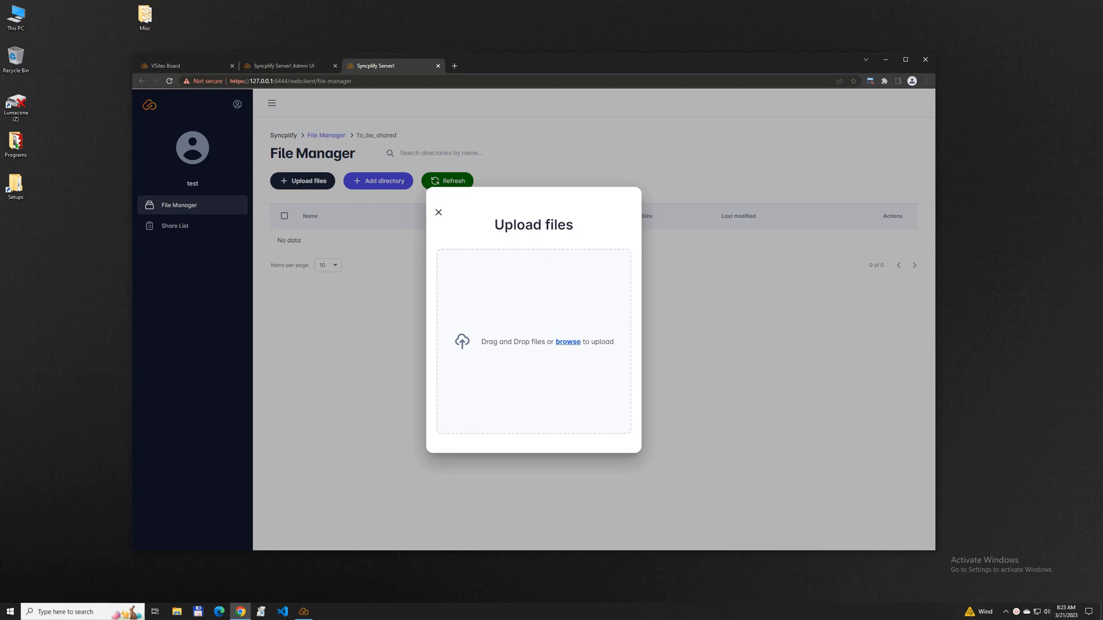
{"action": "left_click", "coordinate": [568, 342]}
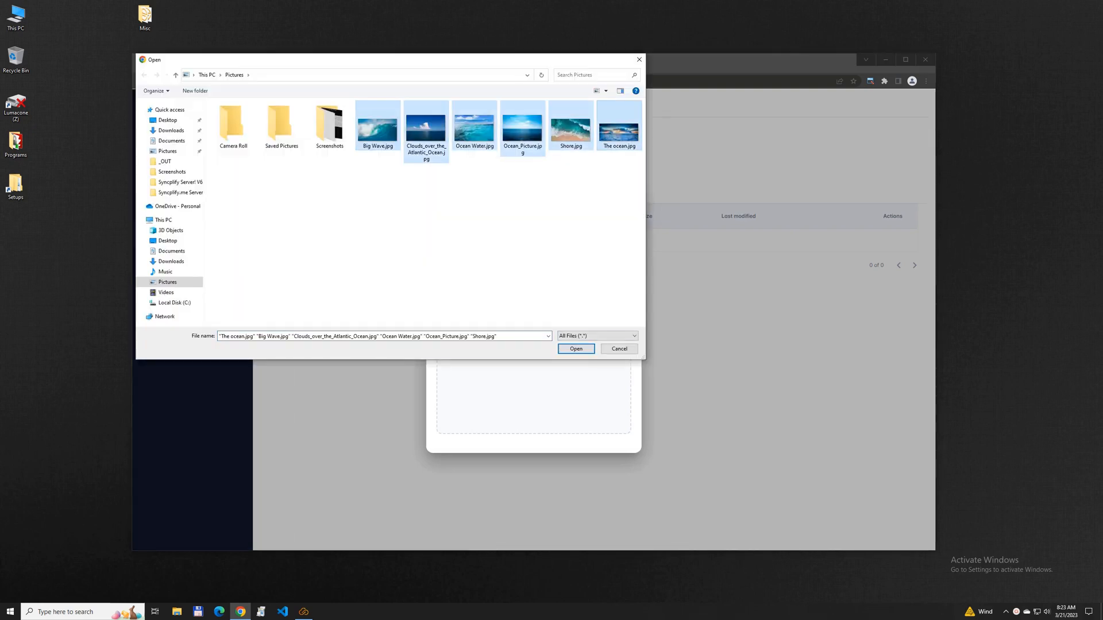
{"action": "left_click", "coordinate": [576, 349]}
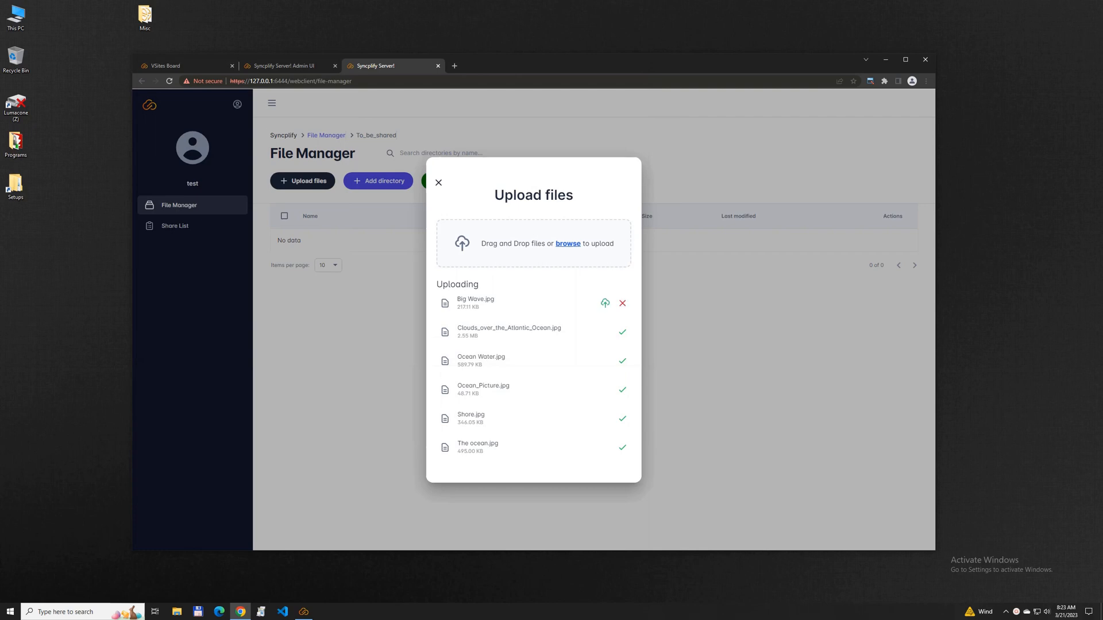
{"action": "left_click", "coordinate": [437, 183]}
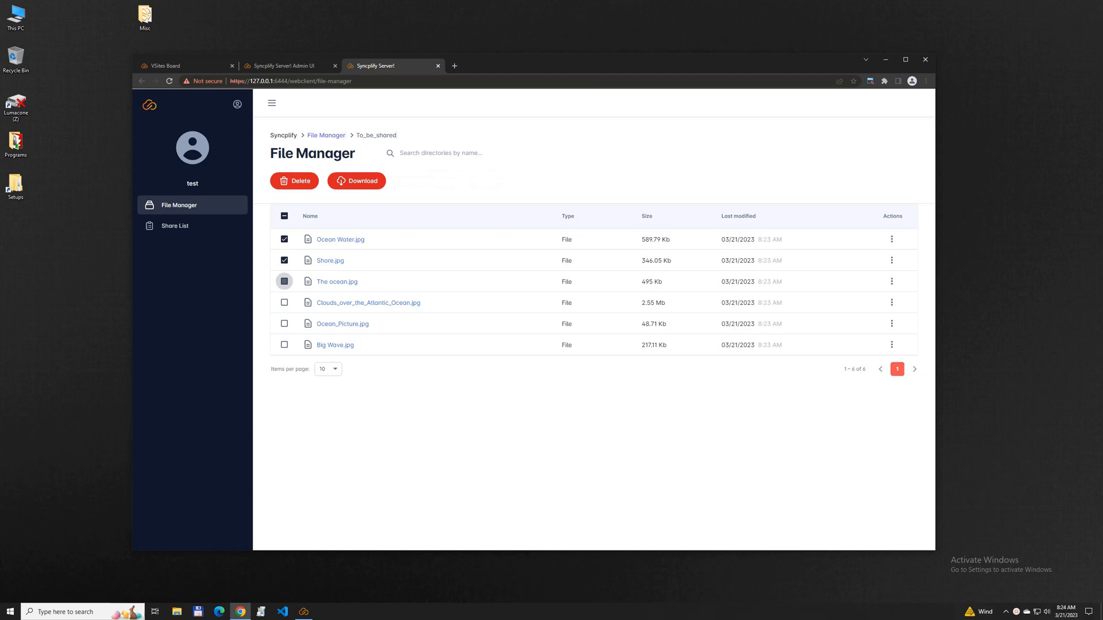
Add Clouds_over_the_Atlantic_Ocean.jpg, download the four images as a zip, and check to_be_shared in WinRAR
{"action": "left_click", "coordinate": [283, 282]}
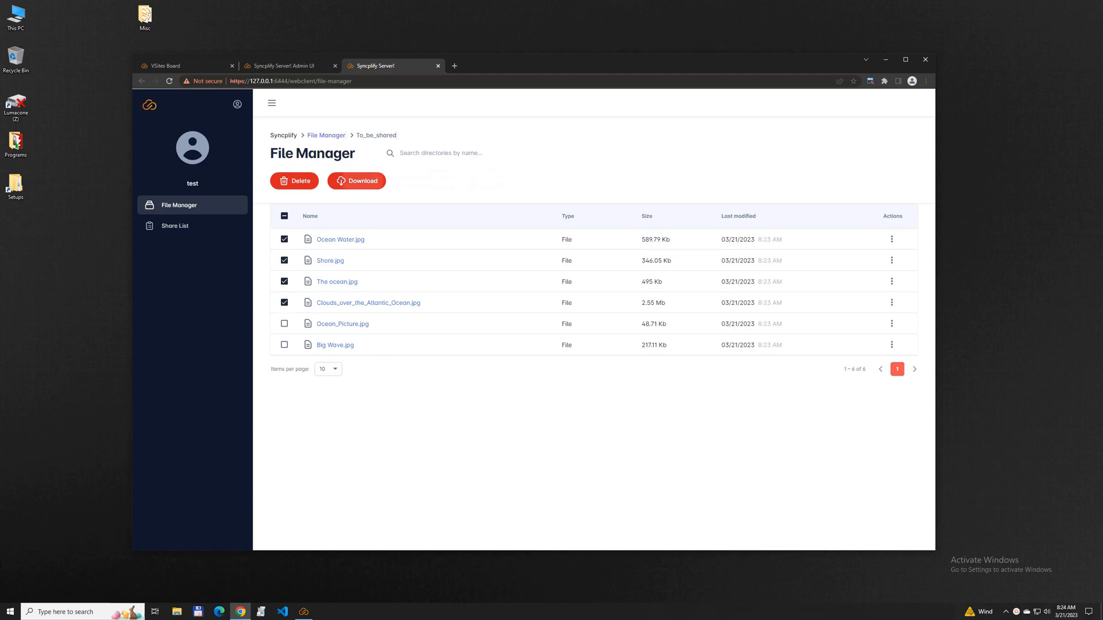
{"action": "left_click", "coordinate": [356, 181]}
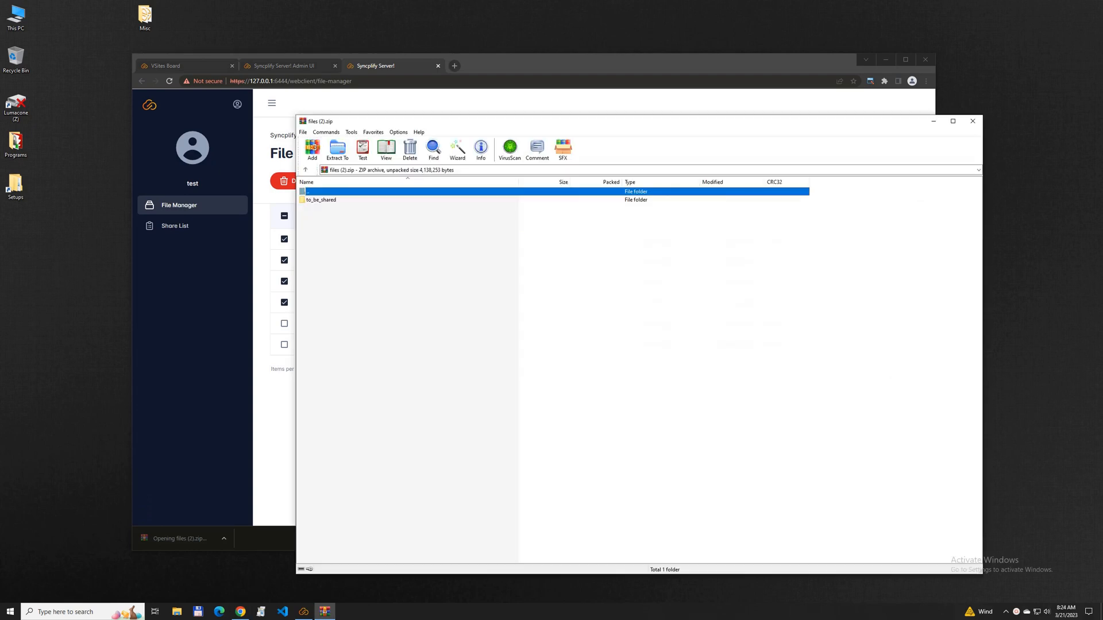
{"action": "double_click", "coordinate": [319, 199]}
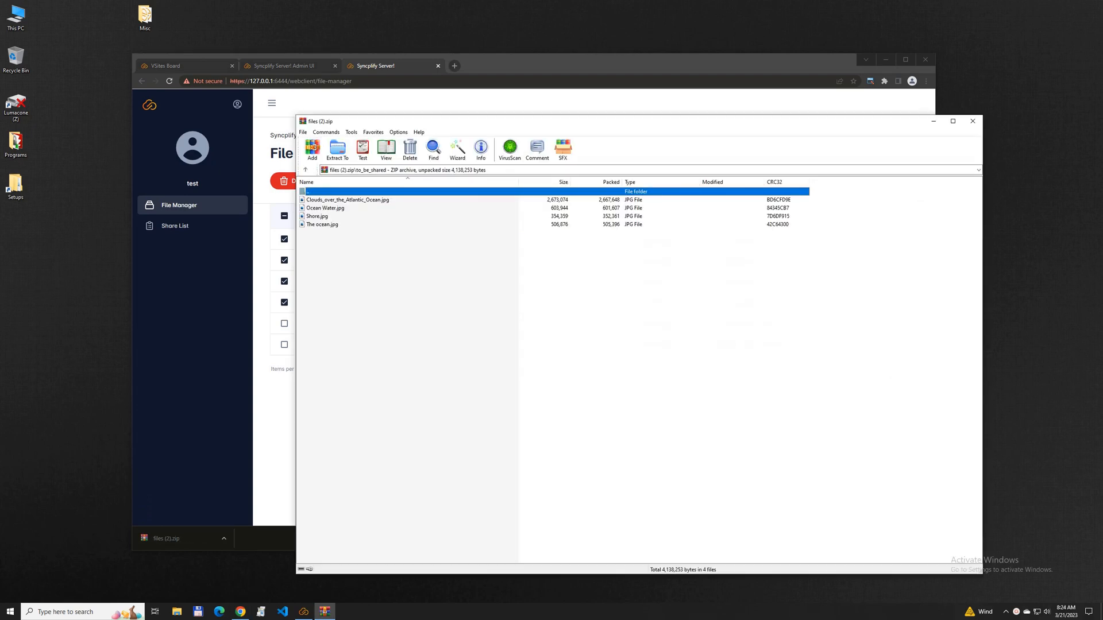
{"action": "left_click", "coordinate": [972, 121]}
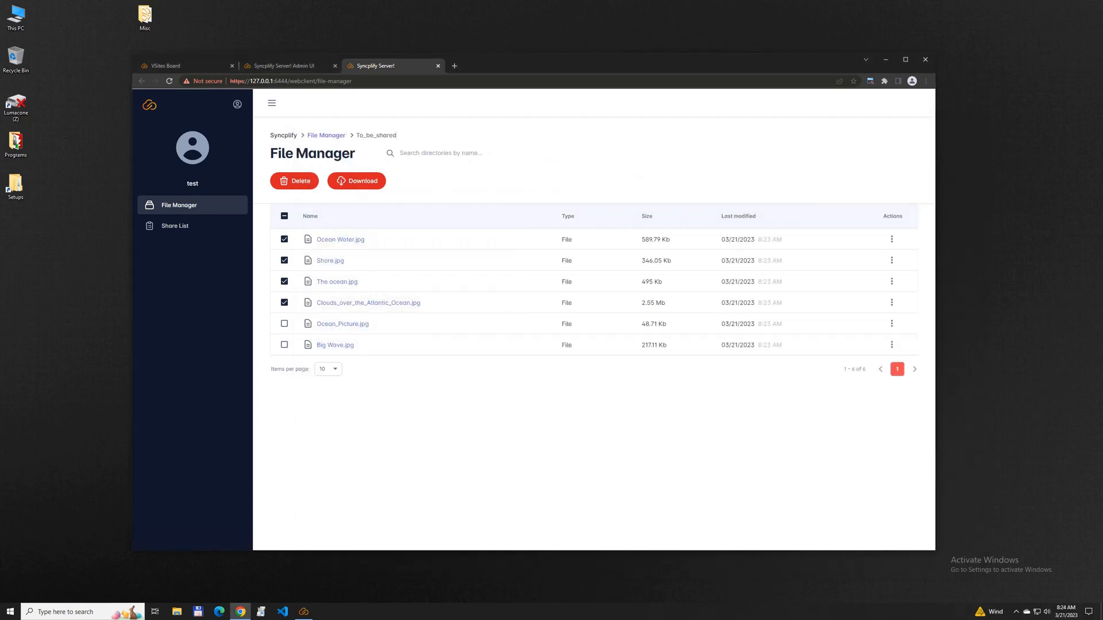
From the top-level file list, start sharing to_be_shared and mark the share read-only
{"action": "left_click", "coordinate": [326, 135]}
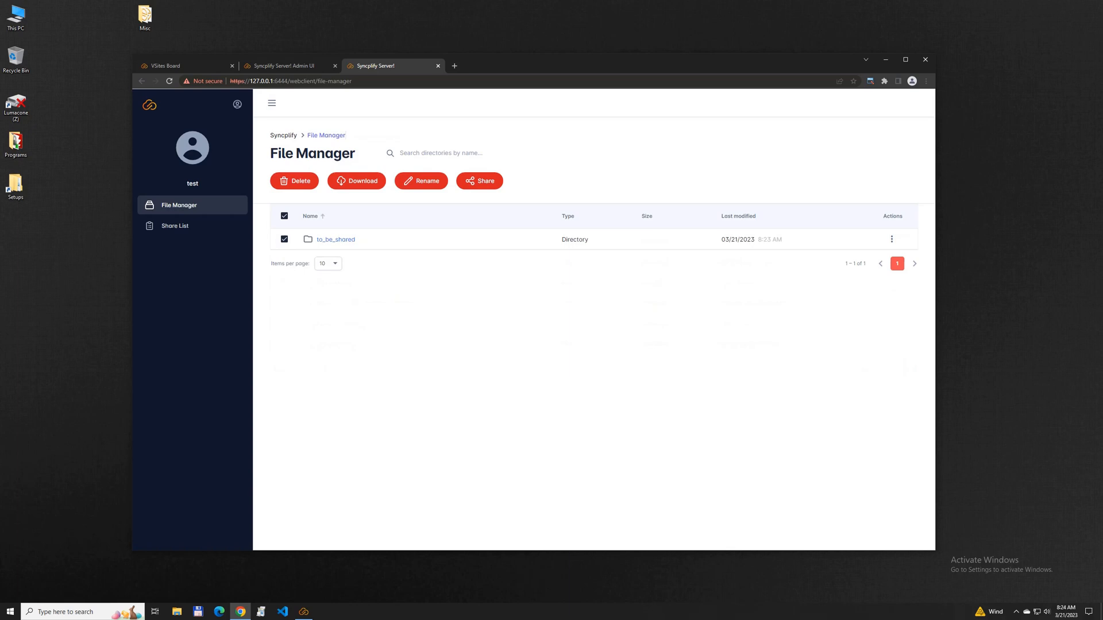
{"action": "left_click", "coordinate": [479, 181]}
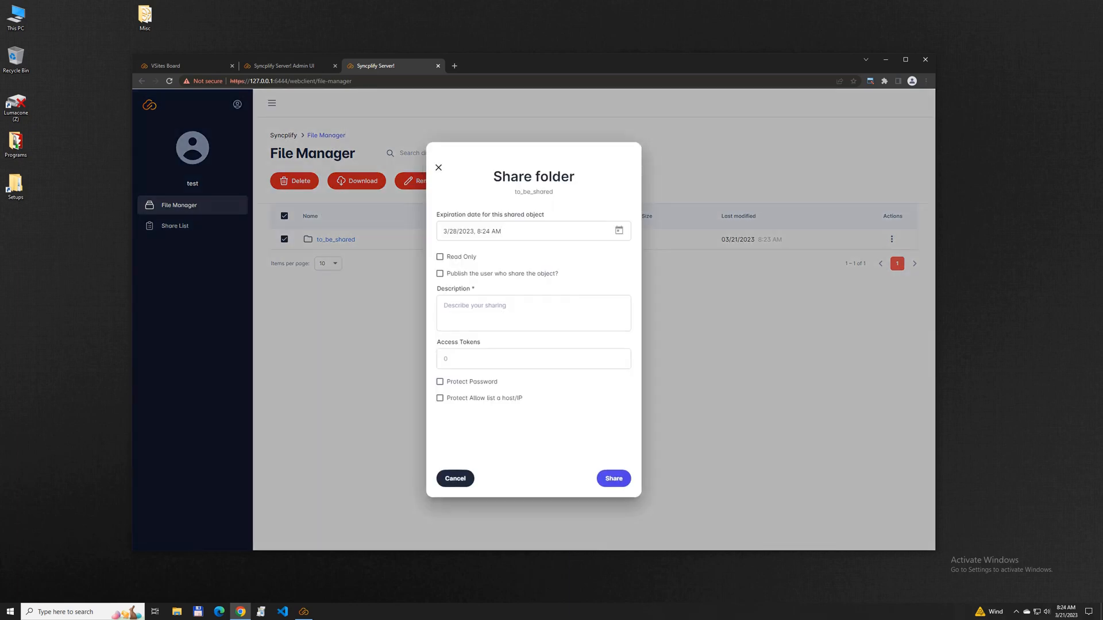
{"action": "left_click", "coordinate": [440, 256]}
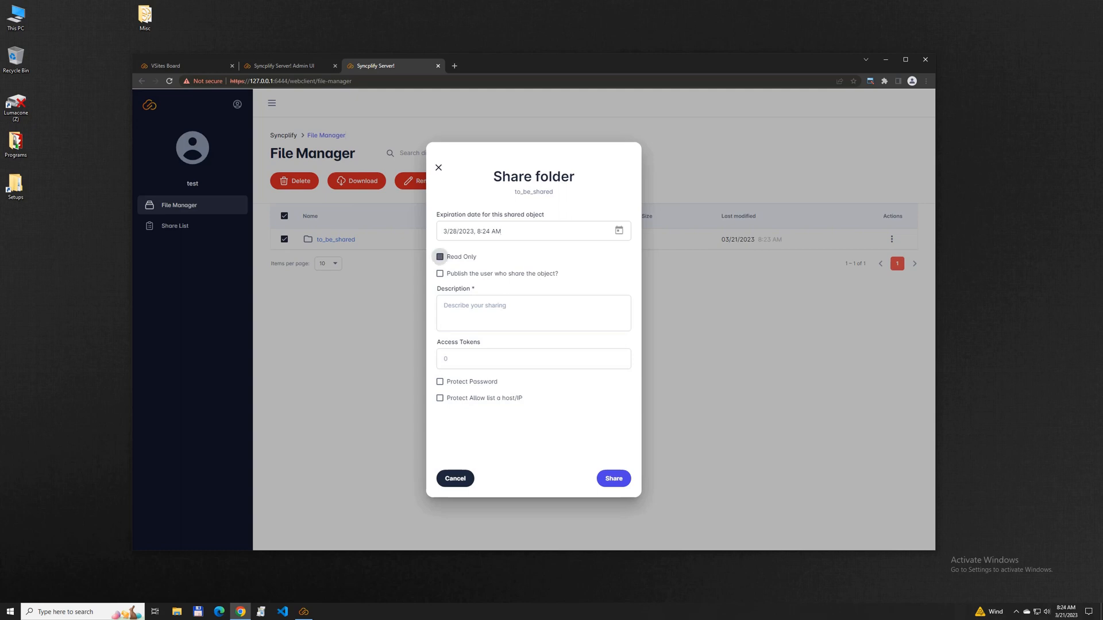
{"action": "left_click", "coordinate": [440, 256]}
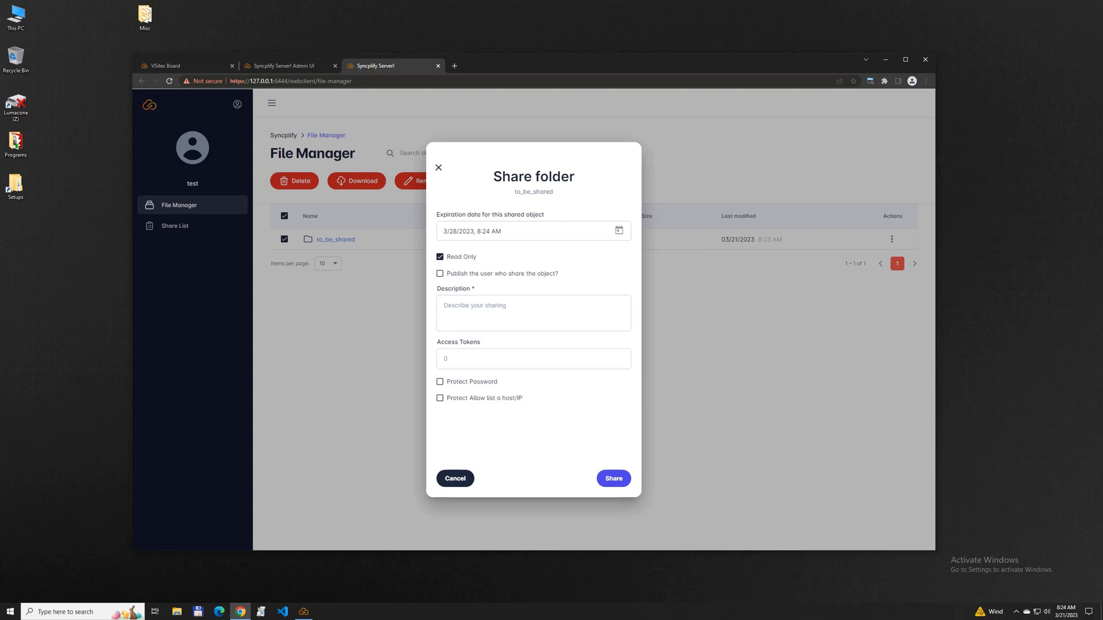
Enter the description 'Something I shared w' and set 3 access tokens
{"action": "left_click", "coordinate": [533, 313]}
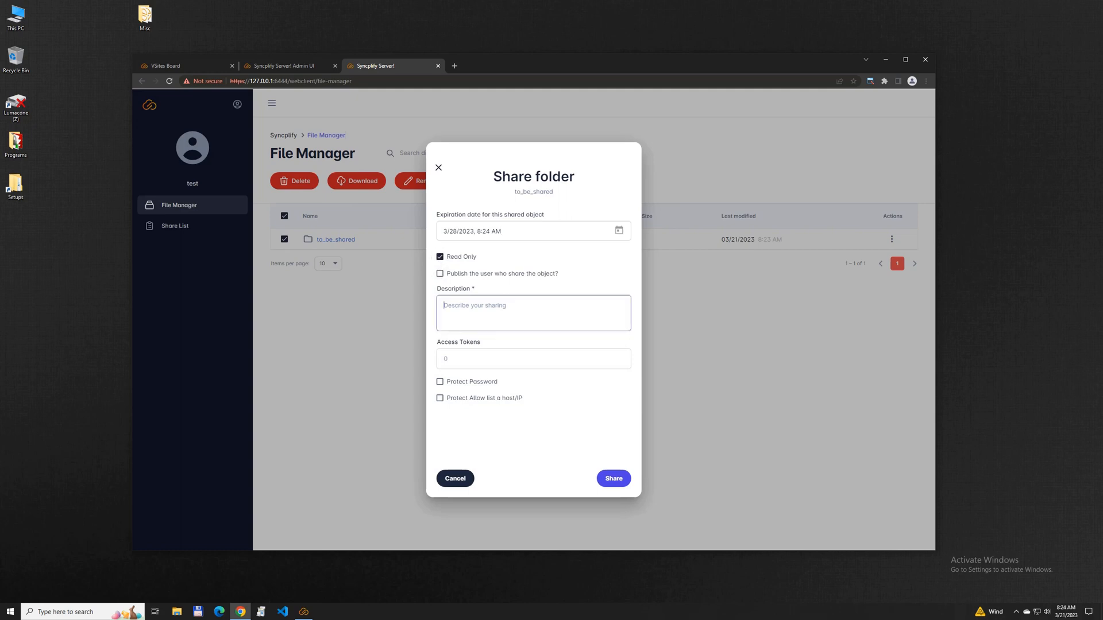
{"action": "type", "text": "Someth"}
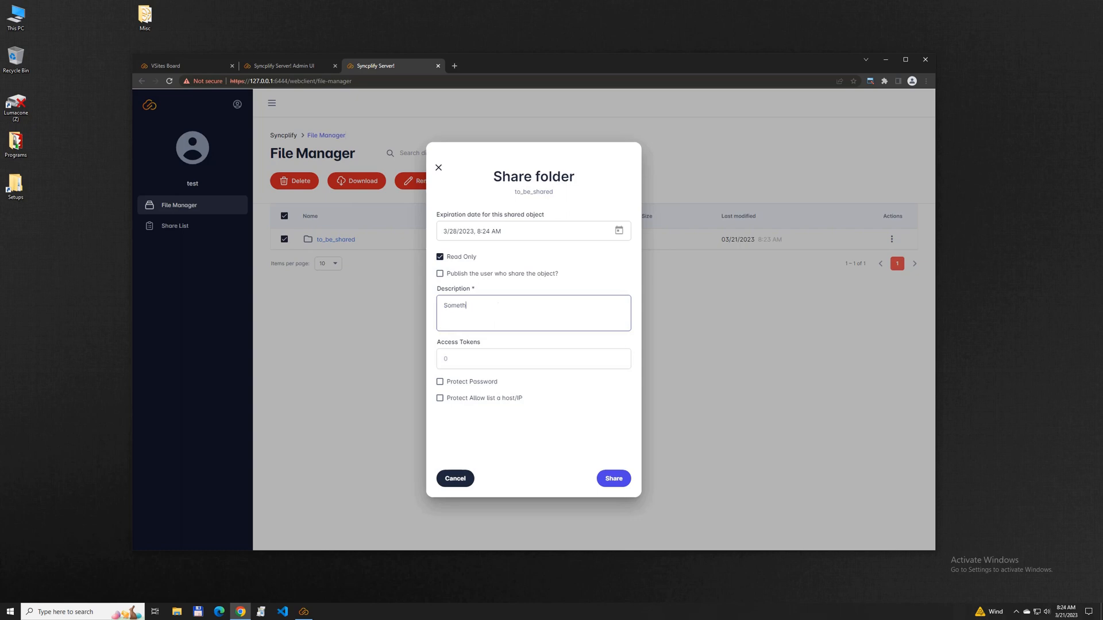
{"action": "type", "text": "ing I shared with you"}
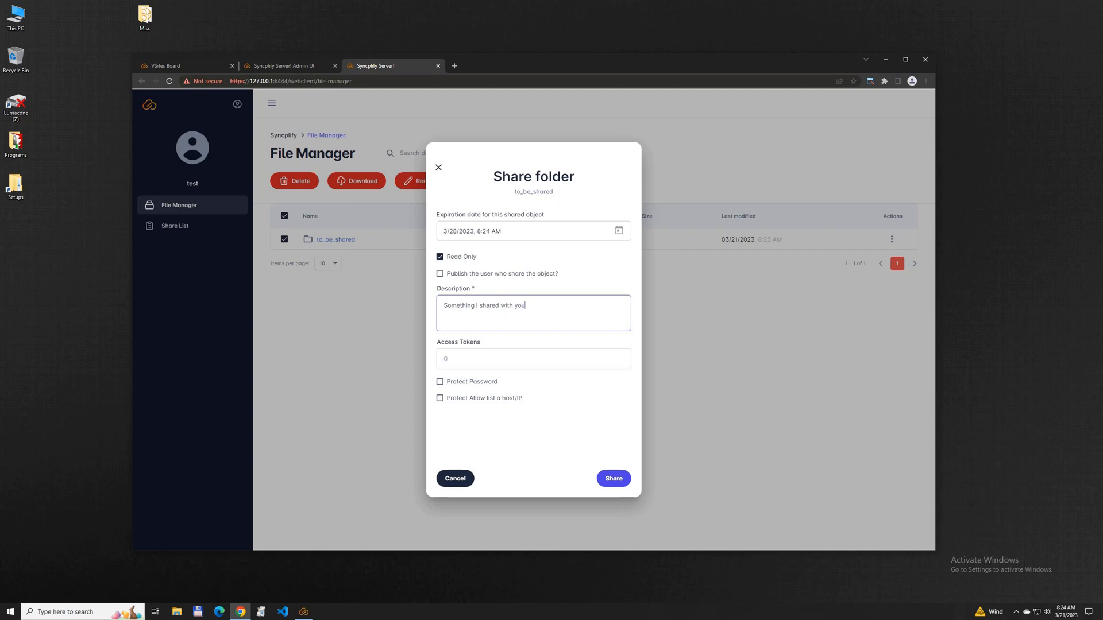
{"action": "left_click", "coordinate": [533, 358]}
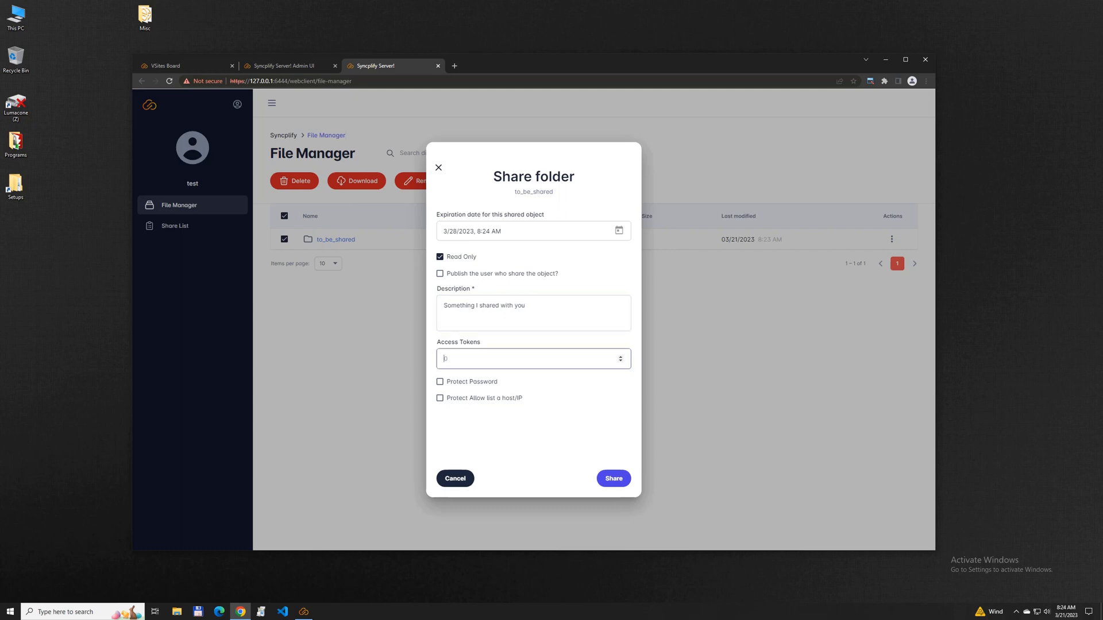
{"action": "type", "text": "3"}
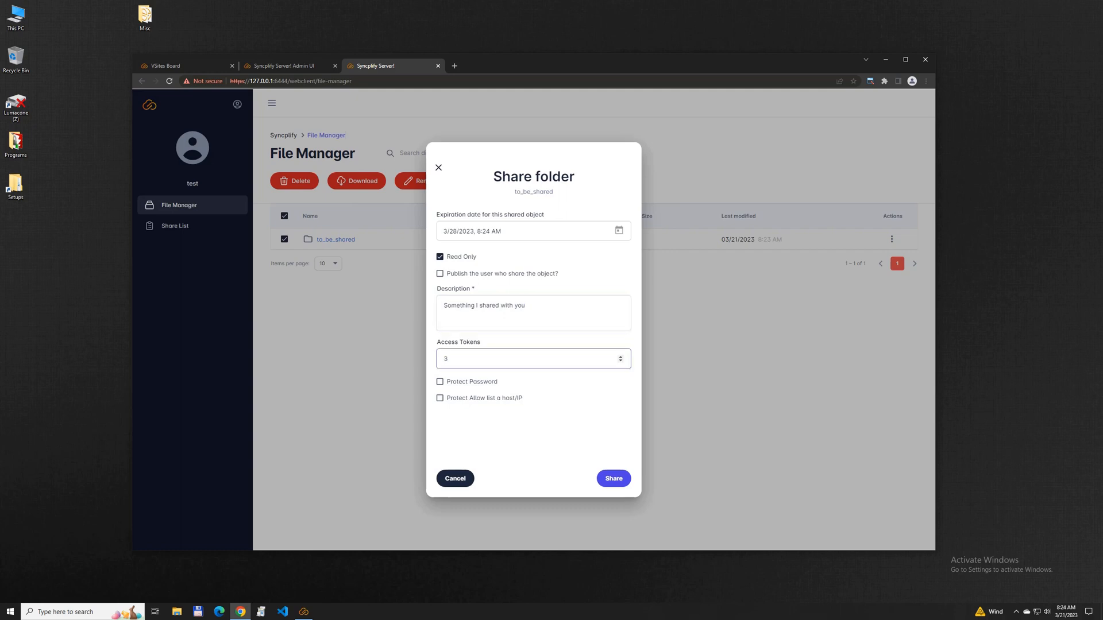
Enable password protection, leave the host/IP allow list off, and create the share
{"action": "left_click", "coordinate": [439, 382]}
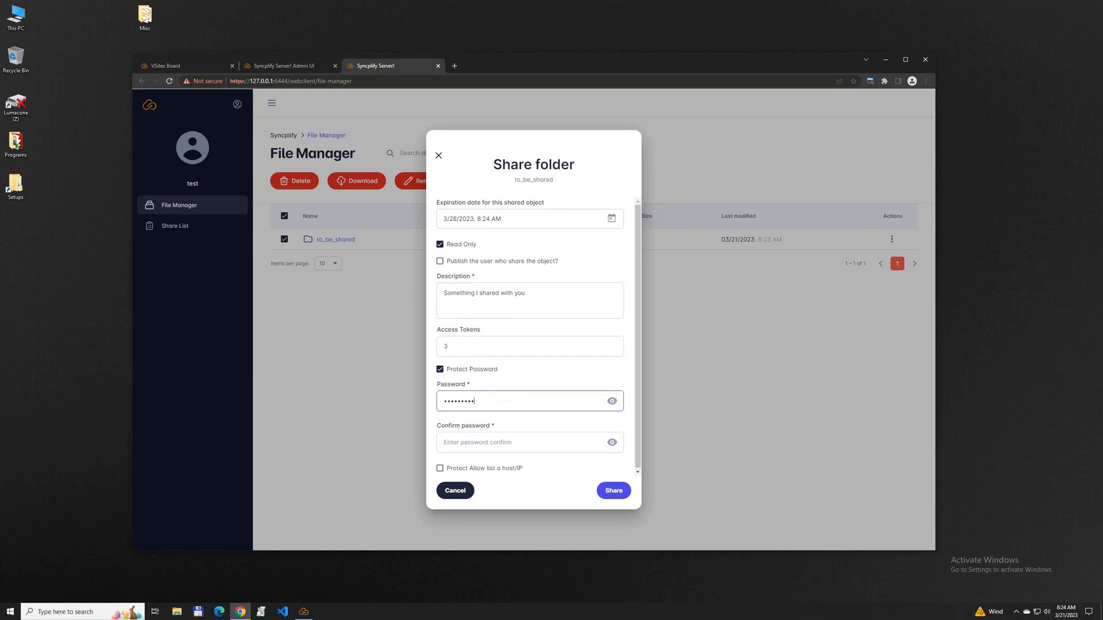
{"action": "type", "text": "••"}
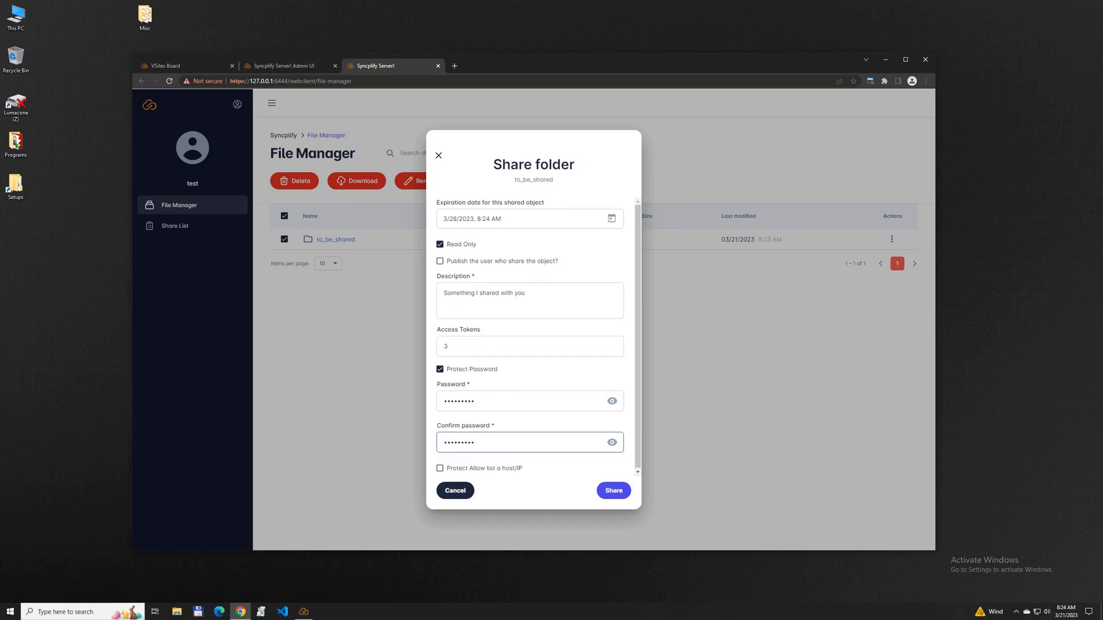
{"action": "left_click", "coordinate": [441, 468]}
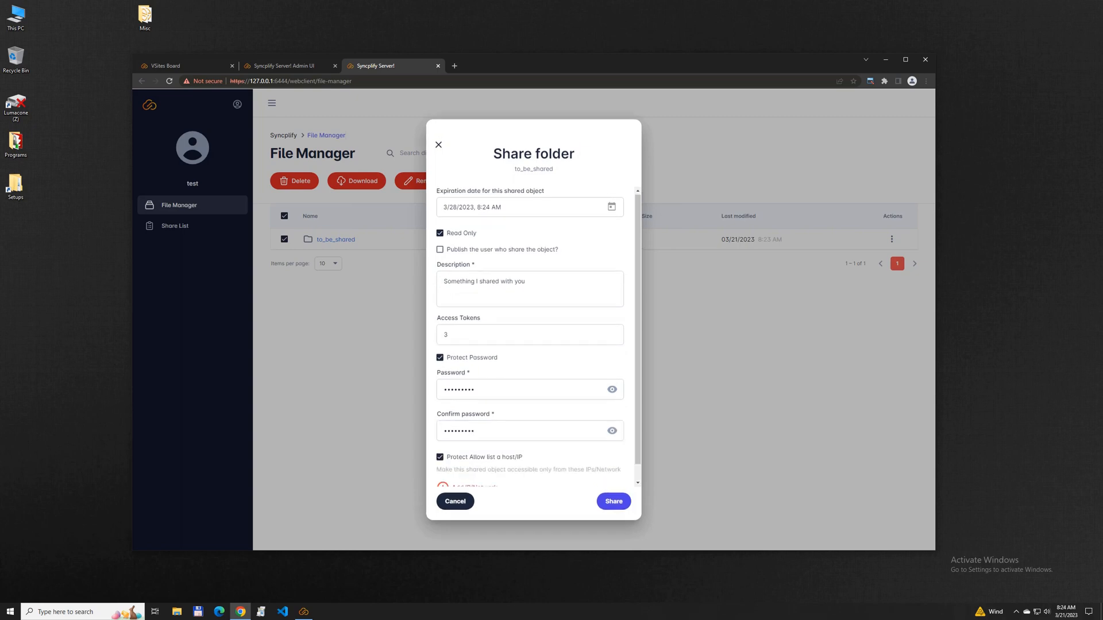
{"action": "scroll", "scroll_direction": "down", "scroll_amount": 3}
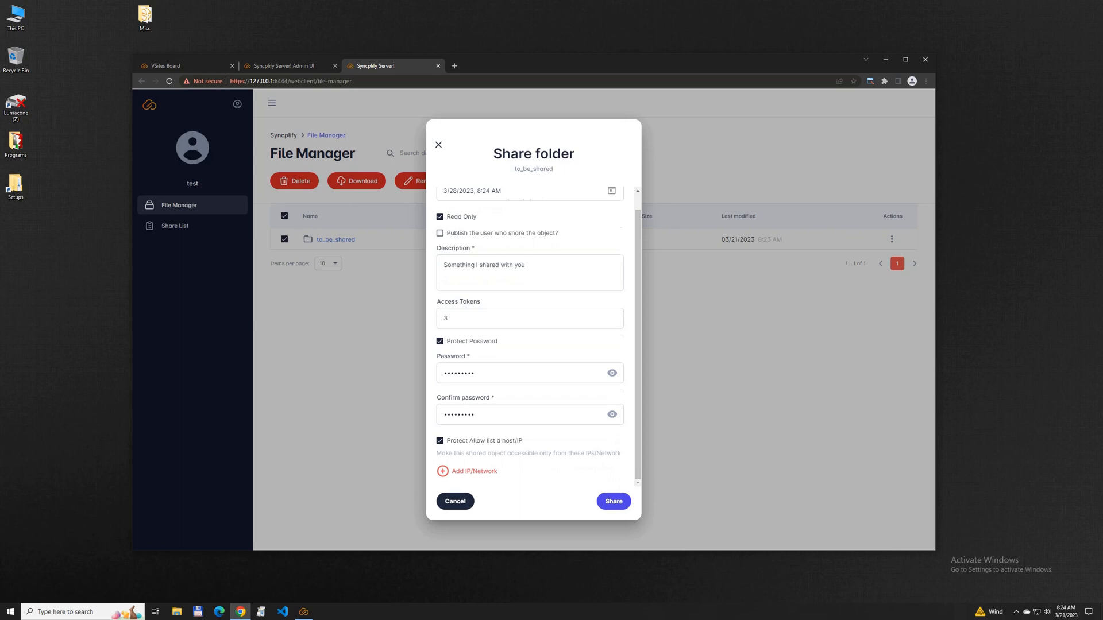
{"action": "left_click", "coordinate": [440, 440]}
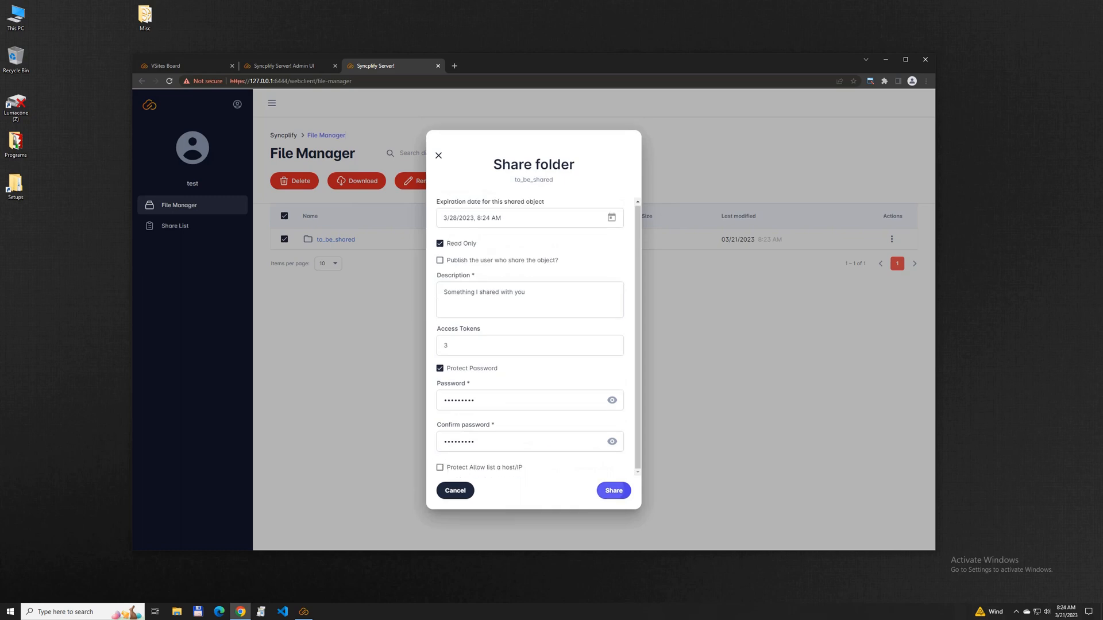
{"action": "left_click", "coordinate": [613, 491]}
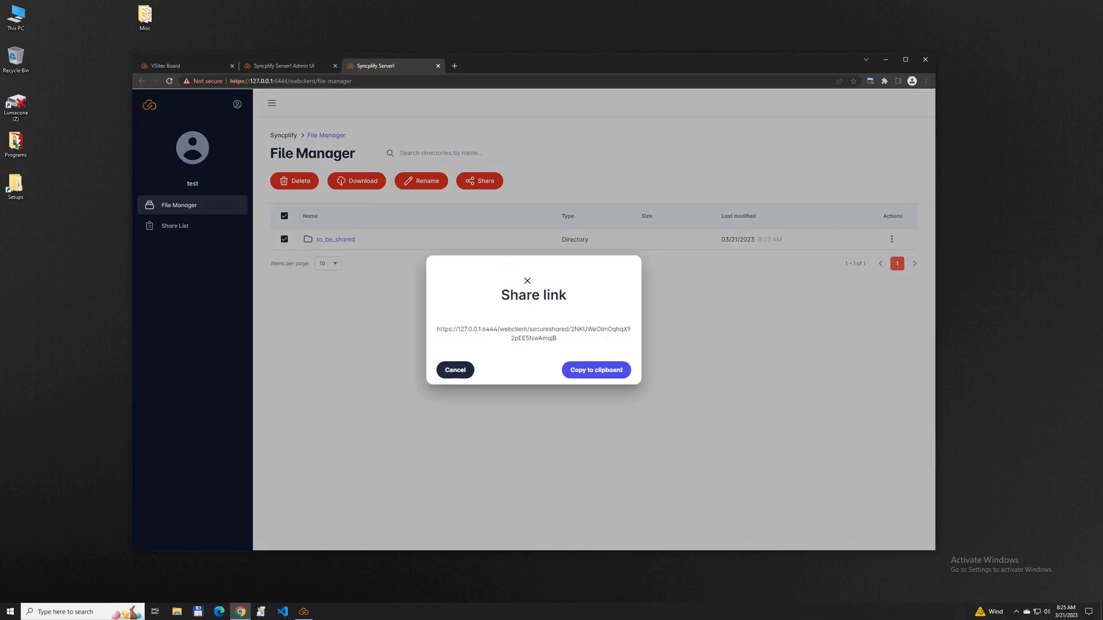
Copy the share link, open it in the browser, and unlock it with 'password'
{"action": "left_click", "coordinate": [455, 370]}
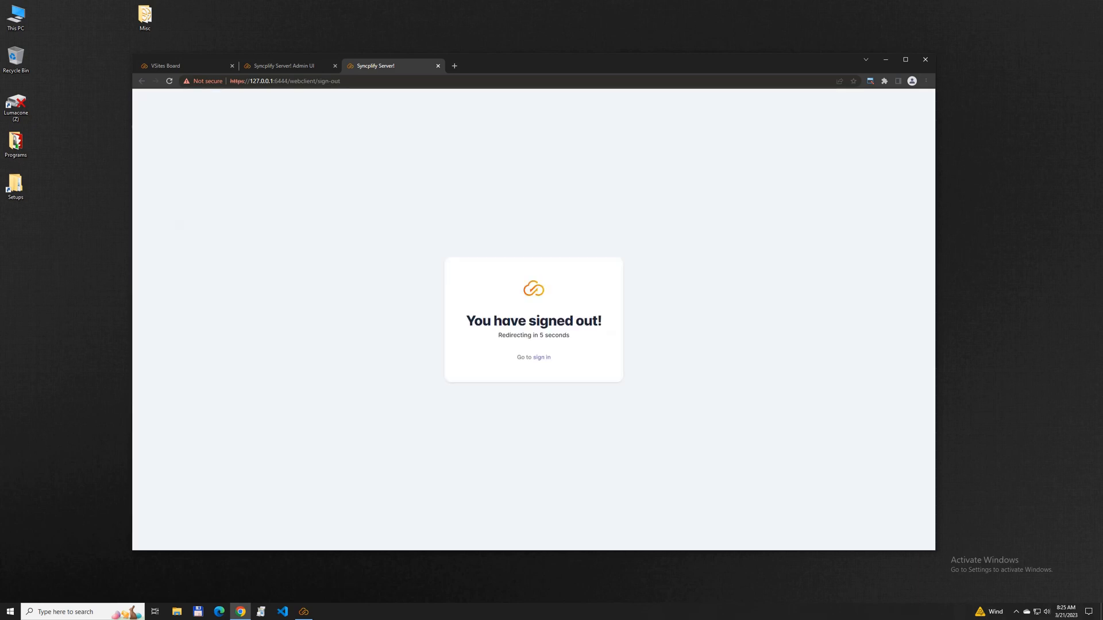
{"action": "left_click", "coordinate": [294, 81]}
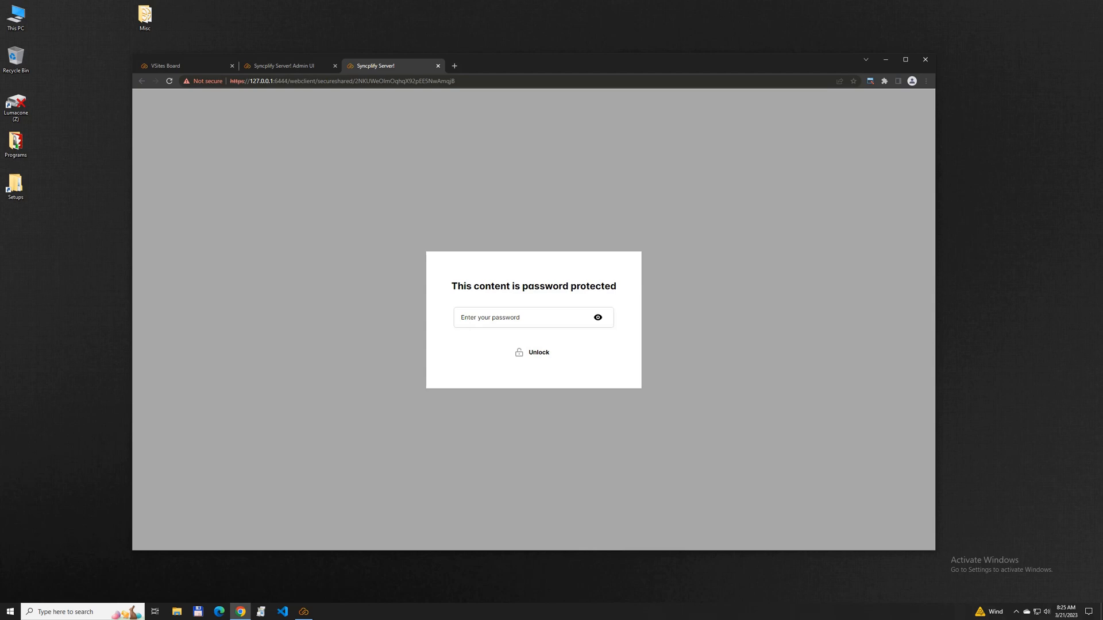
{"action": "left_click", "coordinate": [524, 317]}
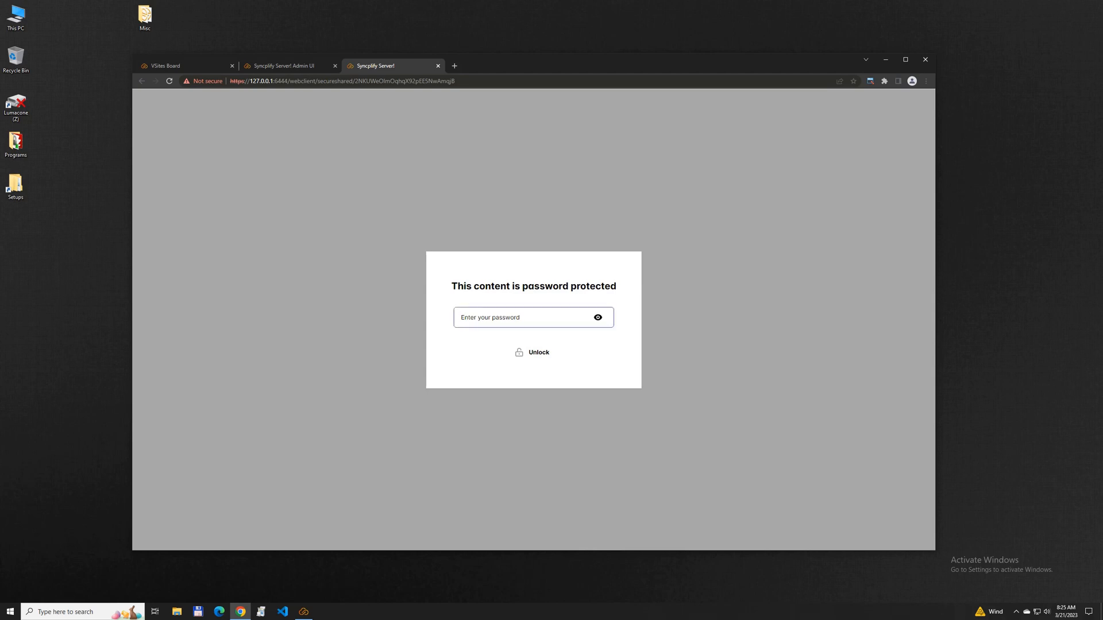
{"action": "type", "text": "password"}
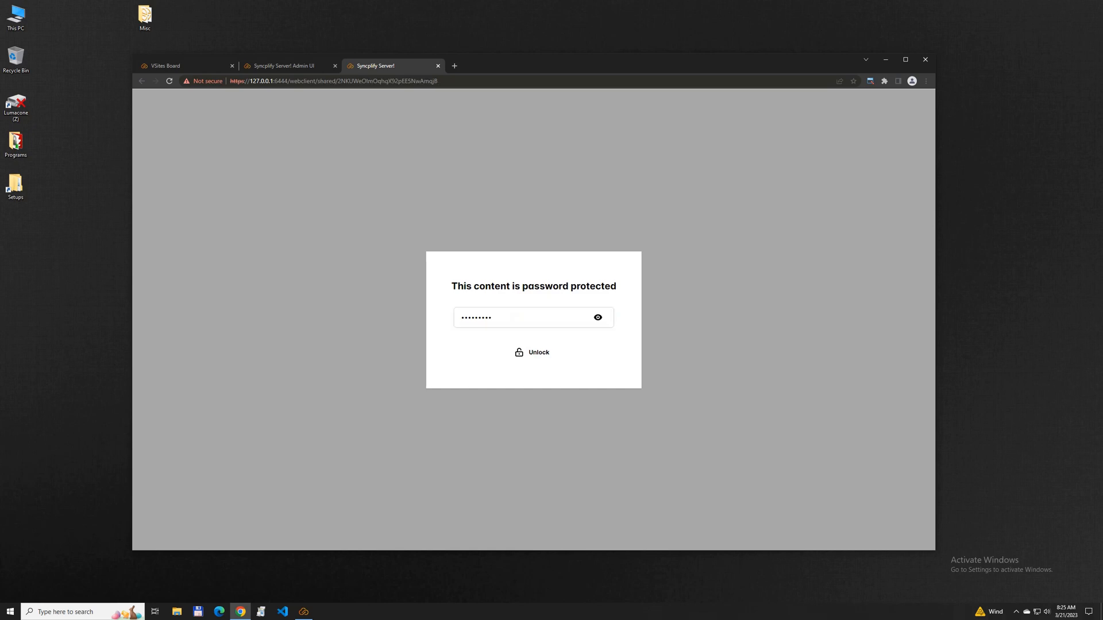
{"action": "left_click", "coordinate": [532, 353]}
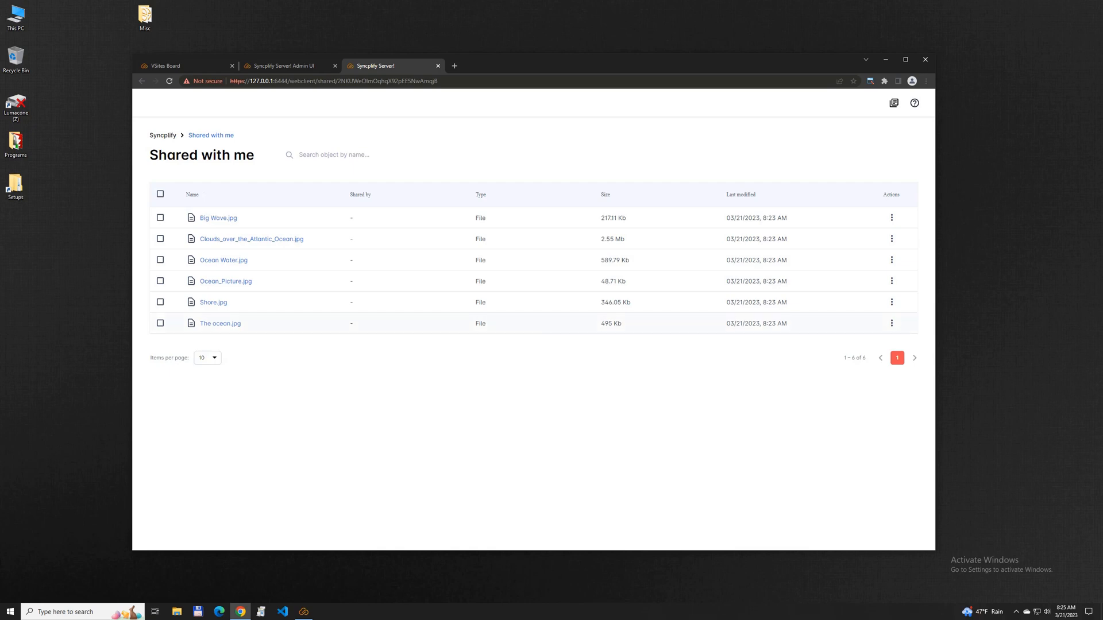
Download Ocean Water.jpg, Ocean_Picture.jpg and Shore.jpg as a zip and open files (3).zip
{"action": "left_click", "coordinate": [161, 260]}
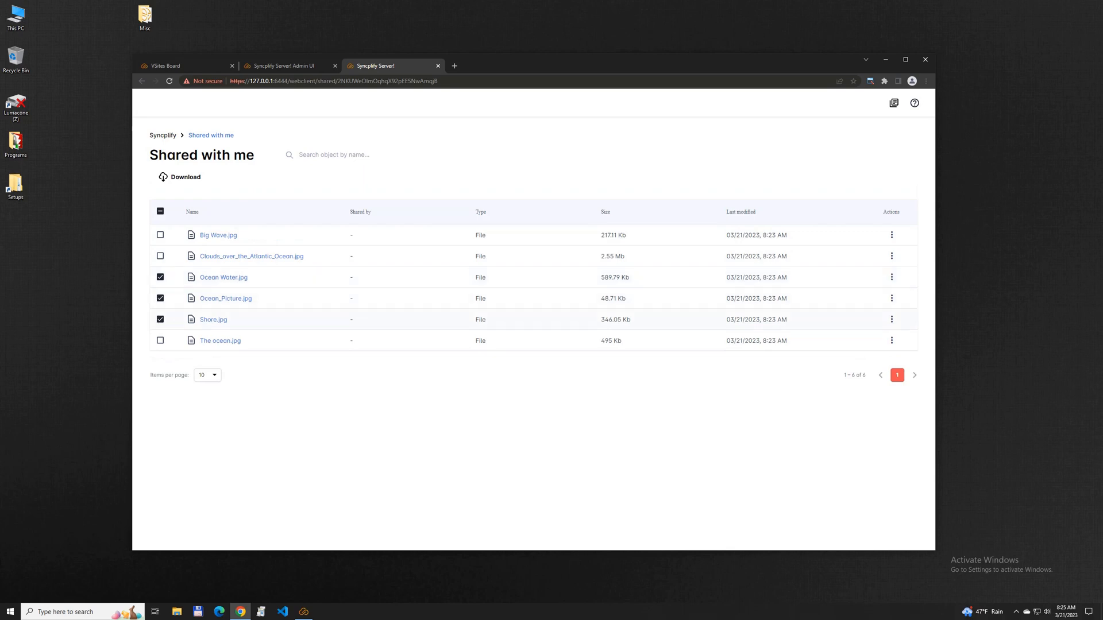
{"action": "left_click", "coordinate": [179, 177]}
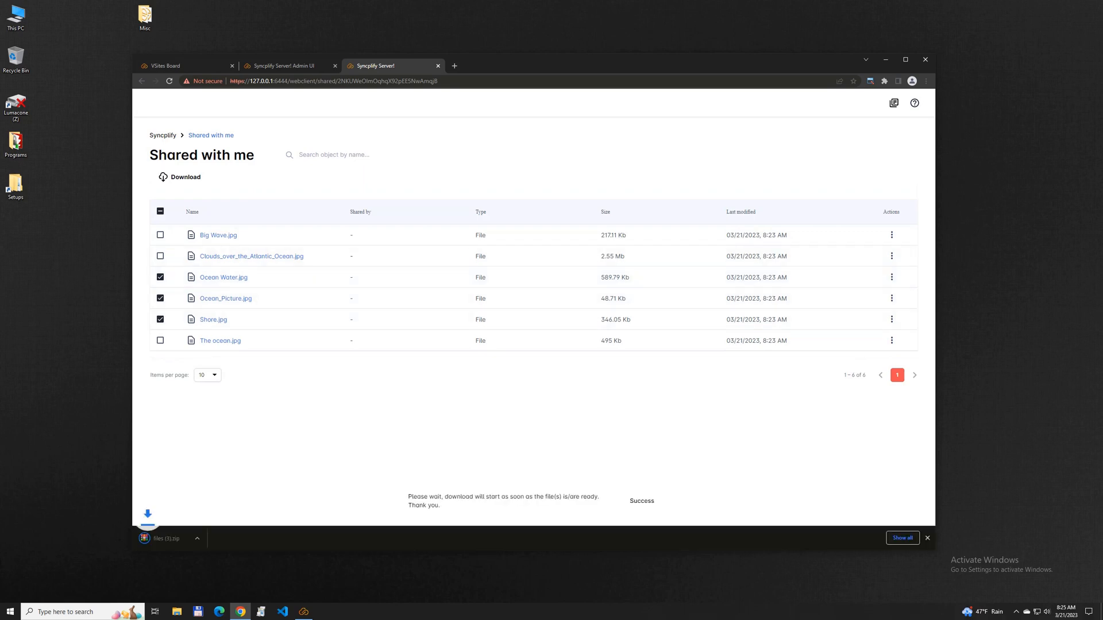
{"action": "left_click", "coordinate": [169, 539]}
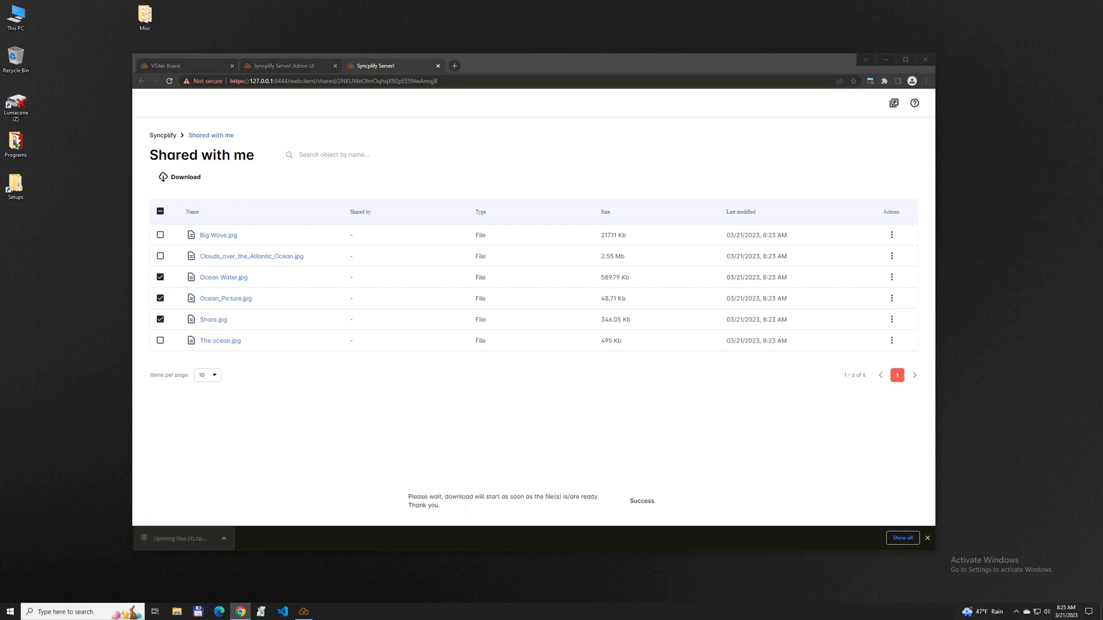
{"action": "left_click", "coordinate": [179, 538]}
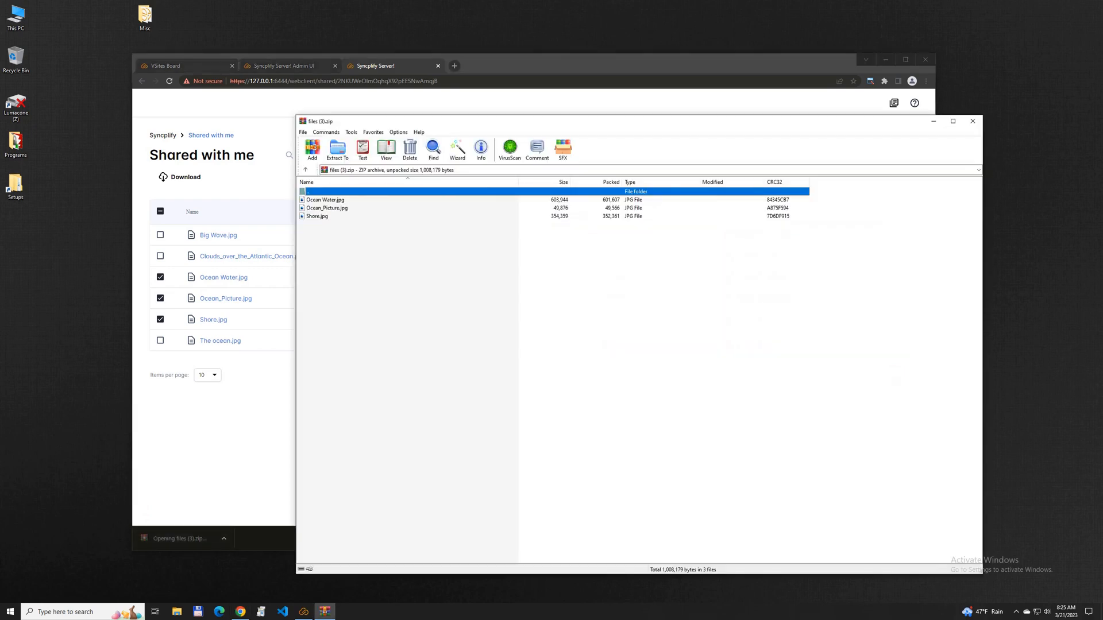